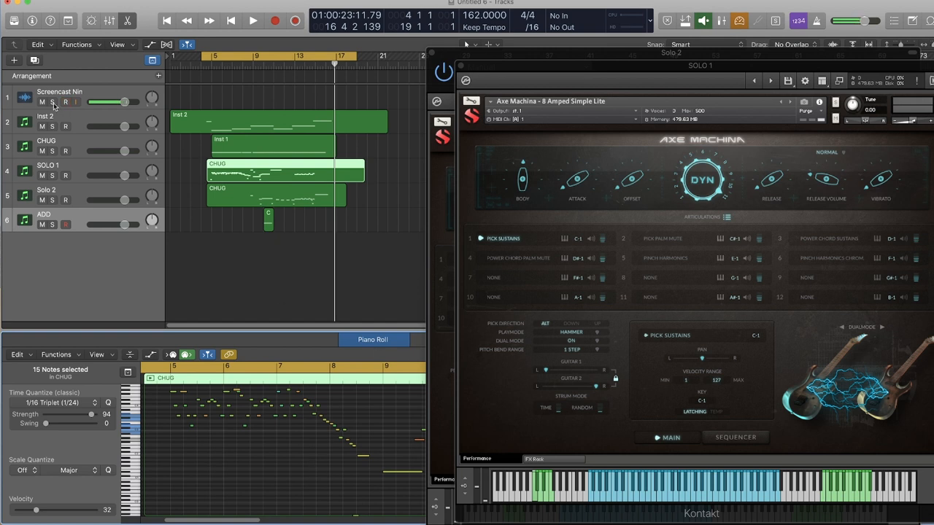
- Audition Pick Sustains and Pinch Harmonics alternately, then show Axe Machina's step sequencer page
click(735, 438)
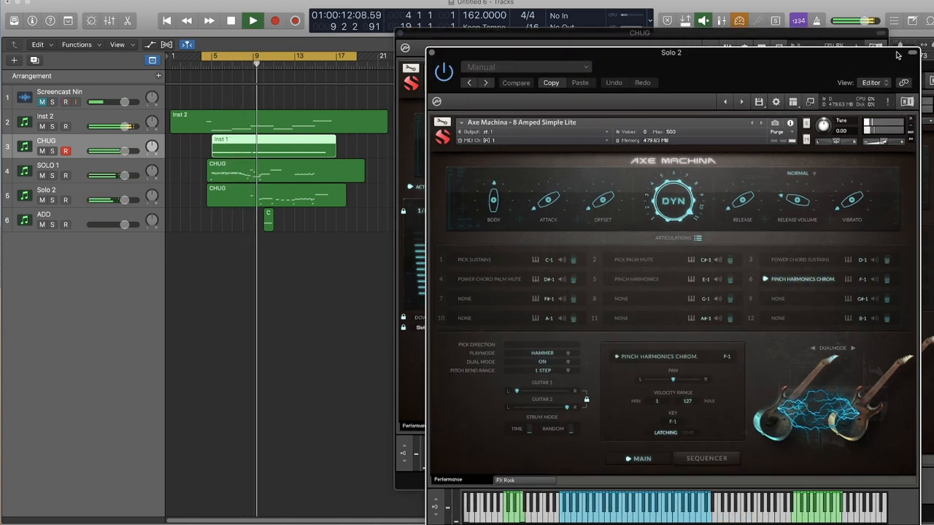
click(474, 260)
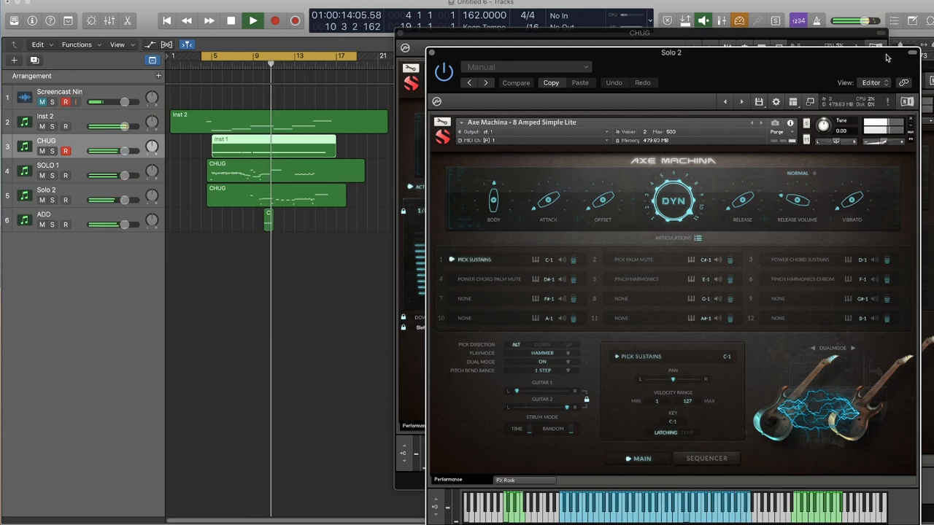
click(799, 279)
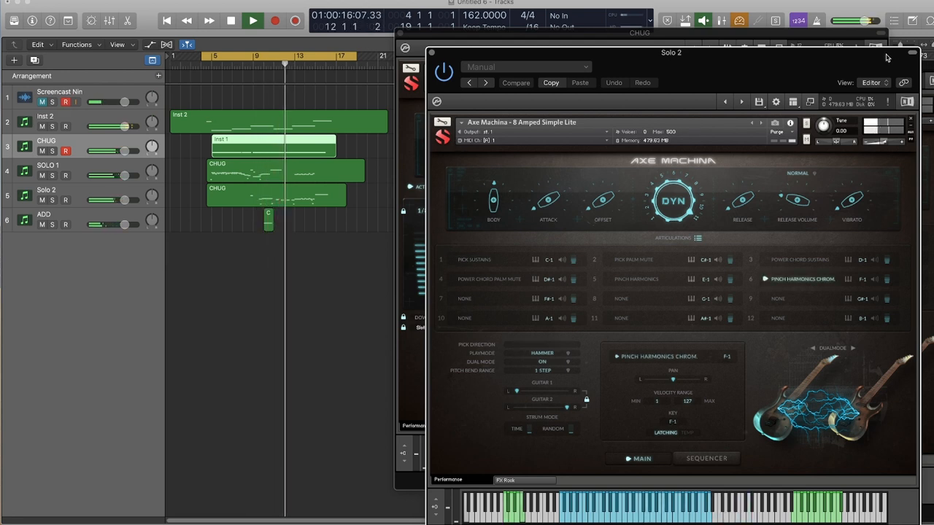
click(474, 260)
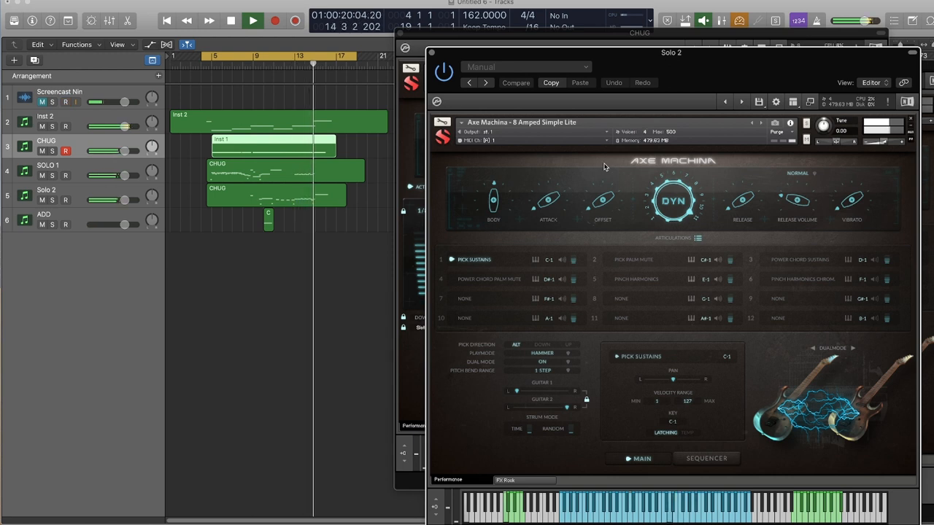
click(797, 278)
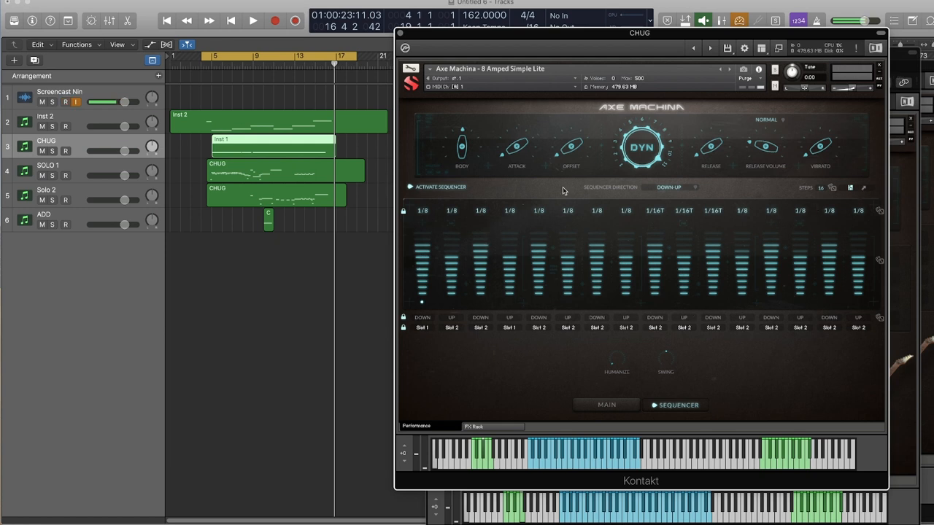
mouse_move(694, 281)
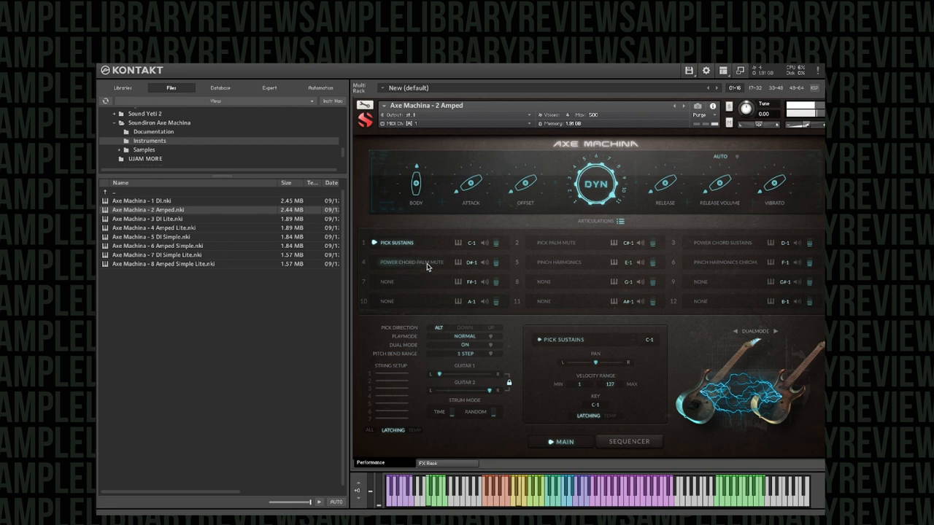
- Switch through Power Chord Palm Mute, Pick Palm Mute and Power Chord Sustains articulations
click(411, 263)
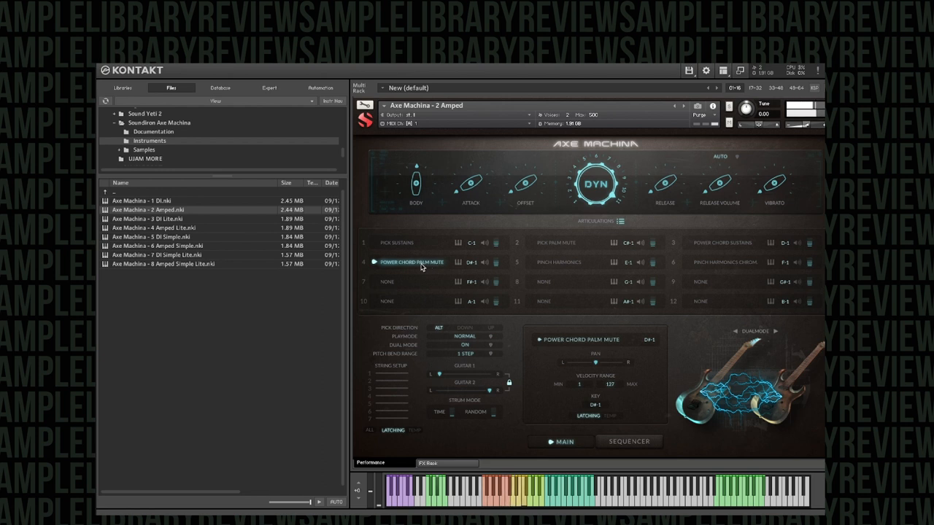
click(556, 242)
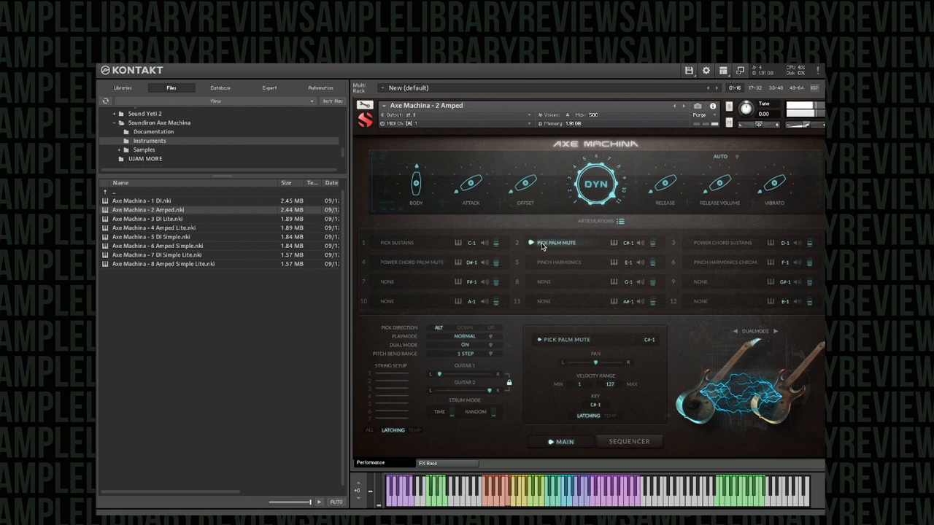
click(559, 263)
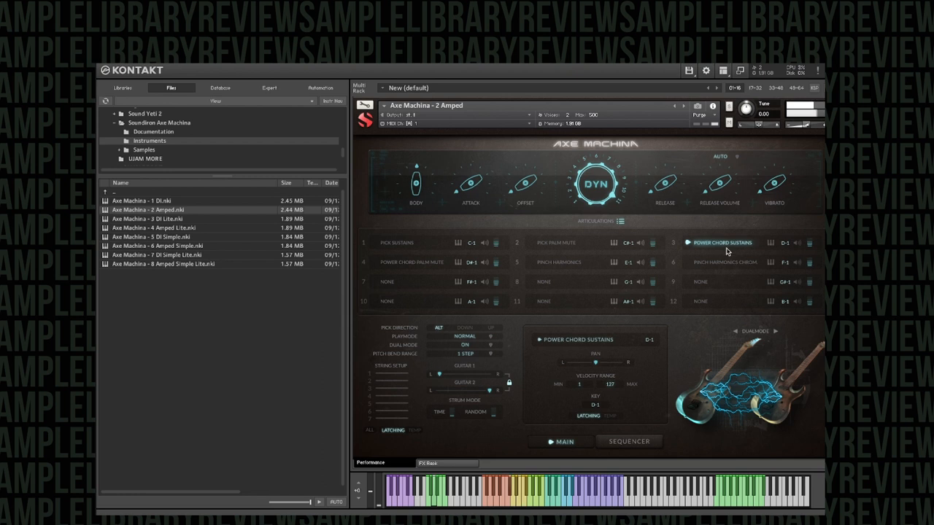
mouse_move(726, 267)
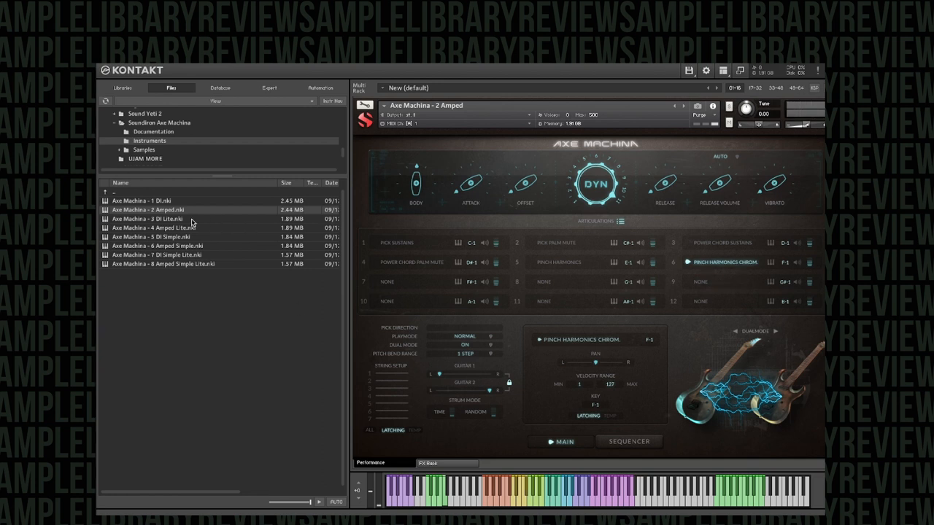
mouse_move(172, 203)
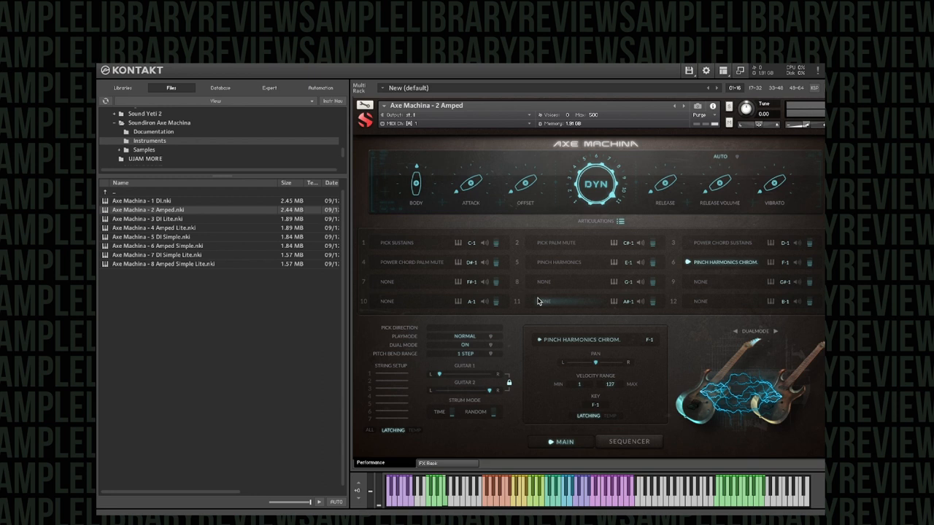
mouse_move(490, 169)
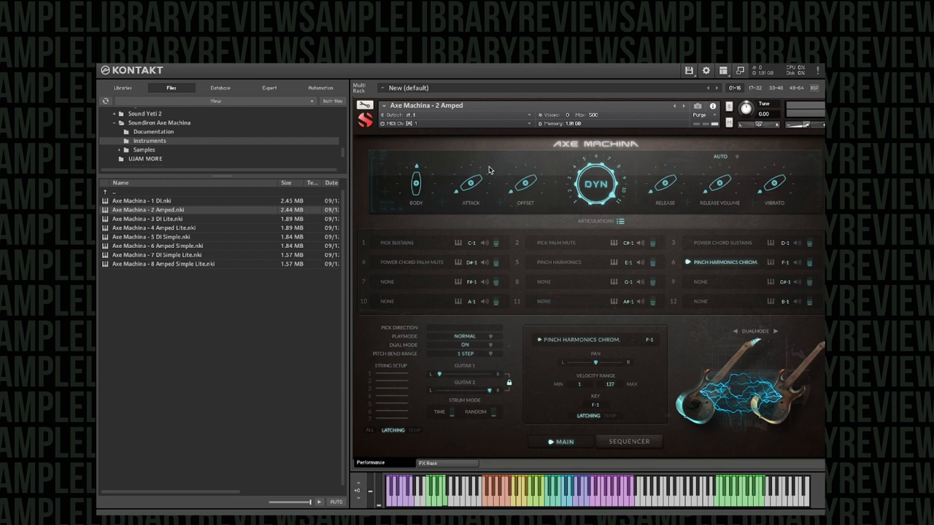
mouse_move(467, 378)
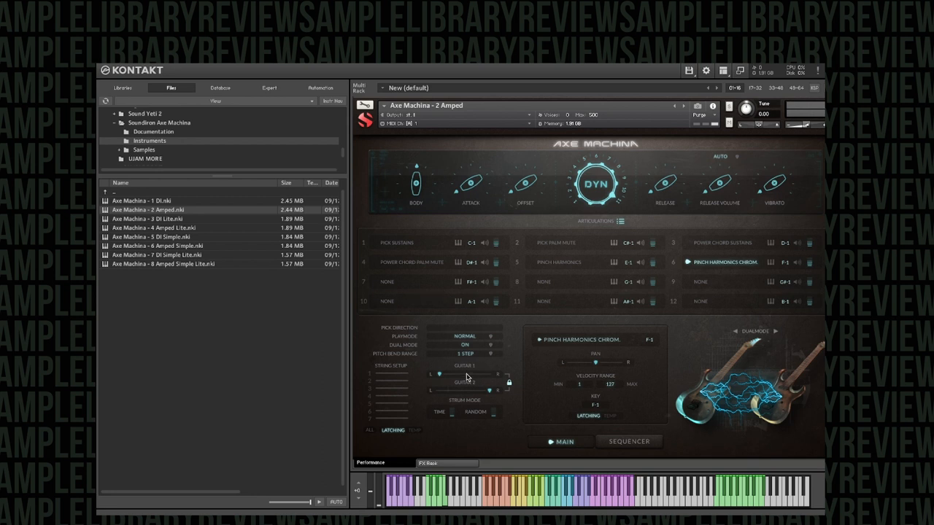
click(490, 344)
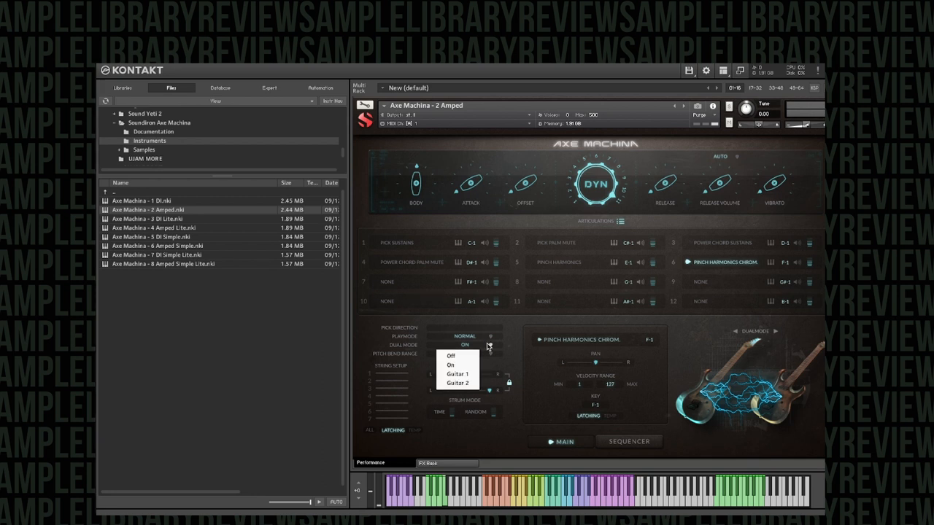
click(449, 365)
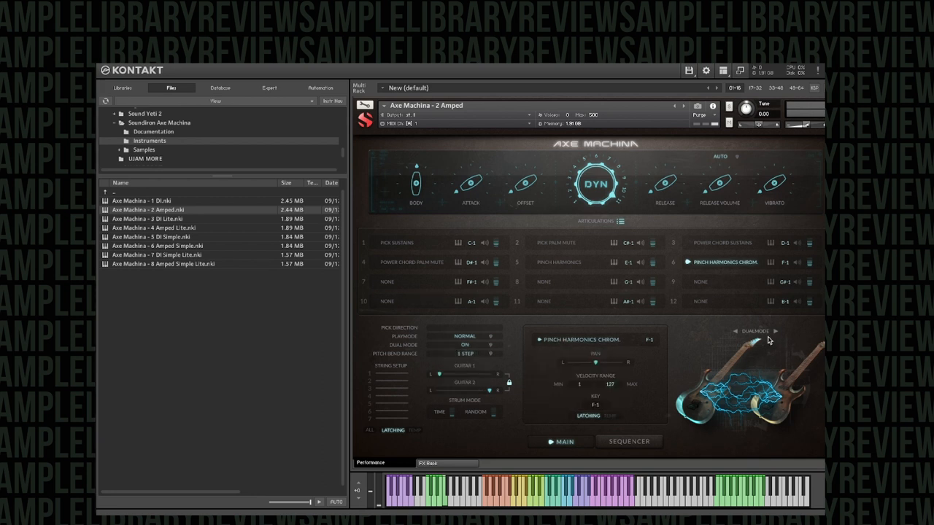
mouse_move(773, 334)
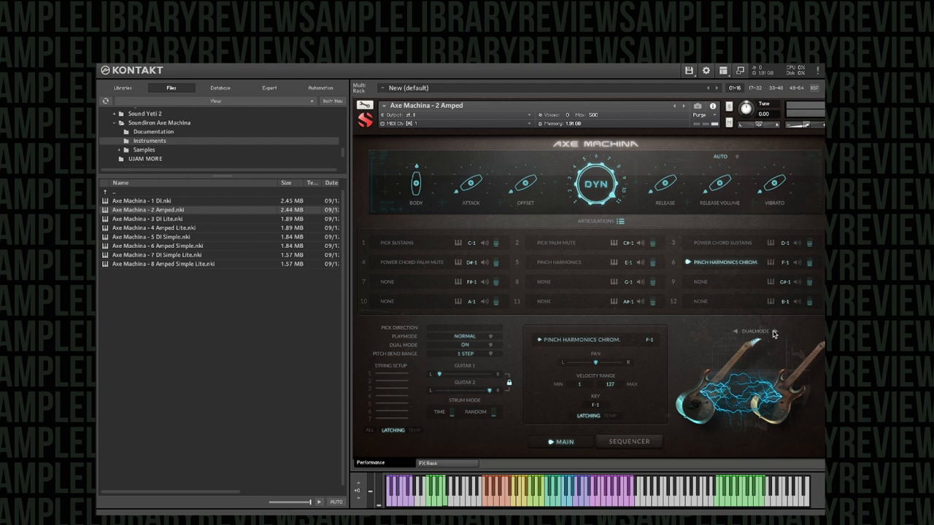
click(464, 344)
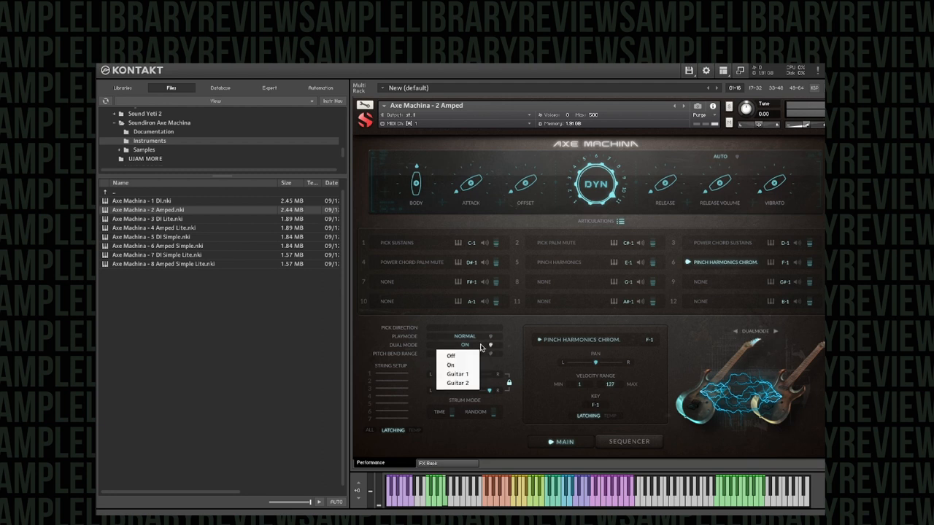
click(450, 356)
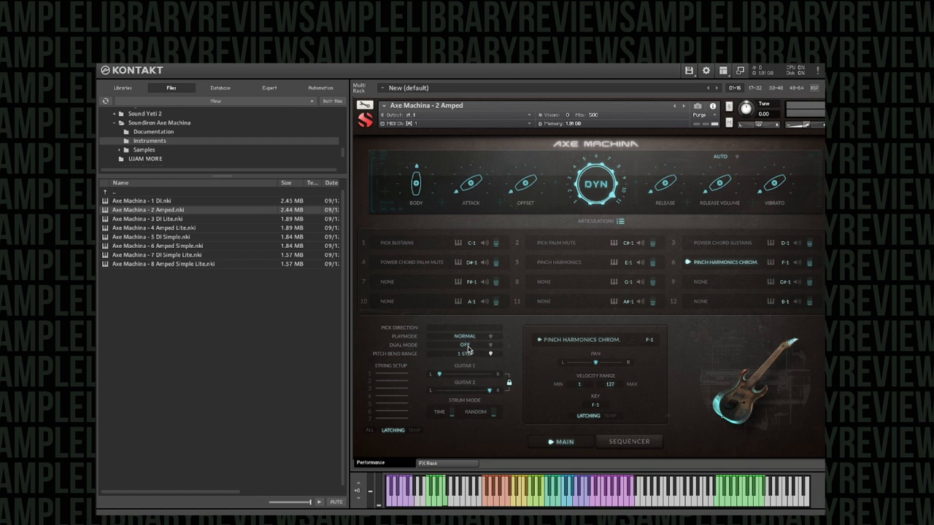
click(467, 335)
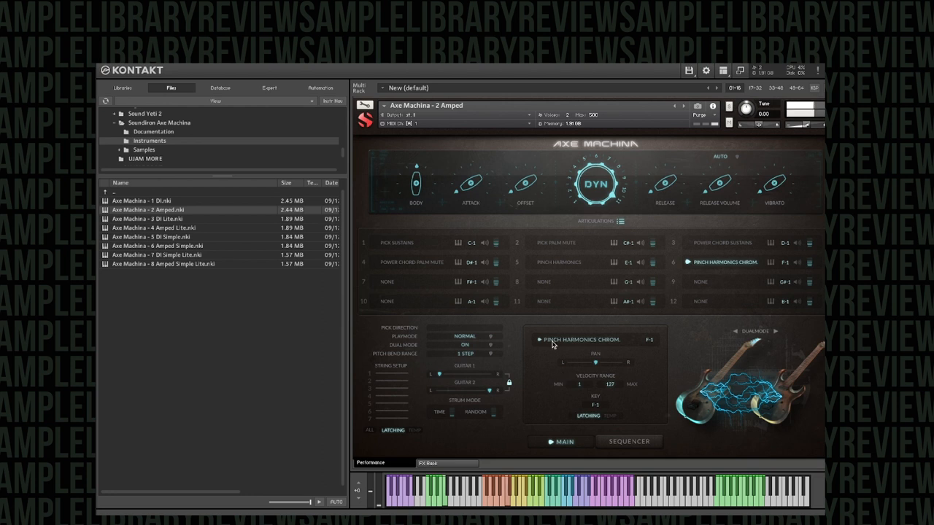
click(464, 344)
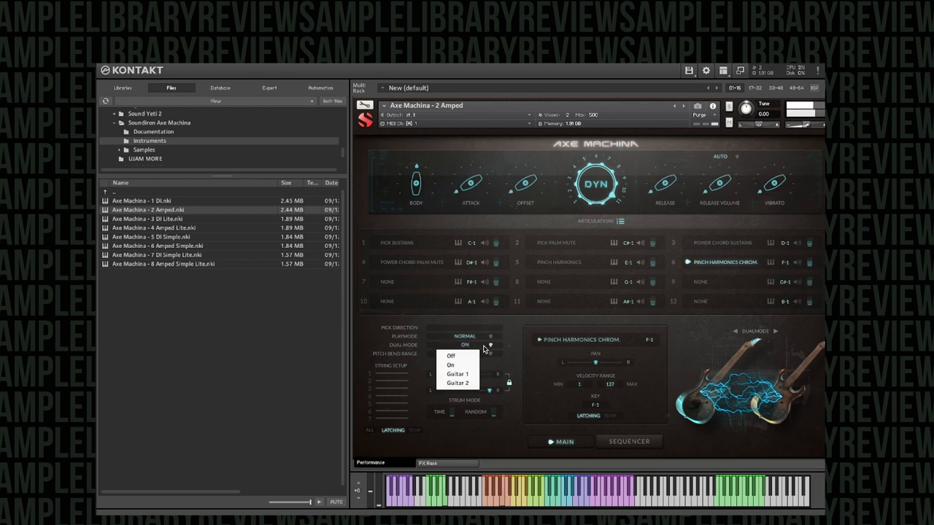
click(451, 356)
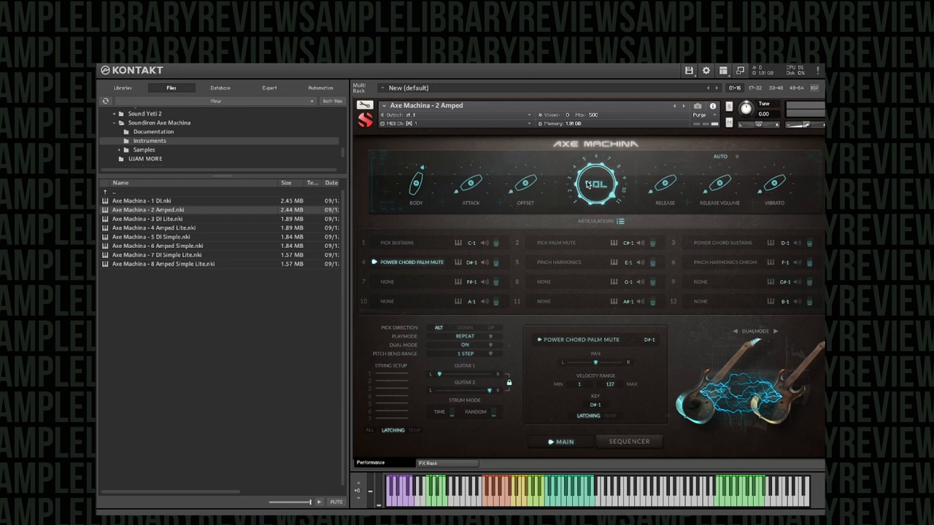
mouse_move(664, 190)
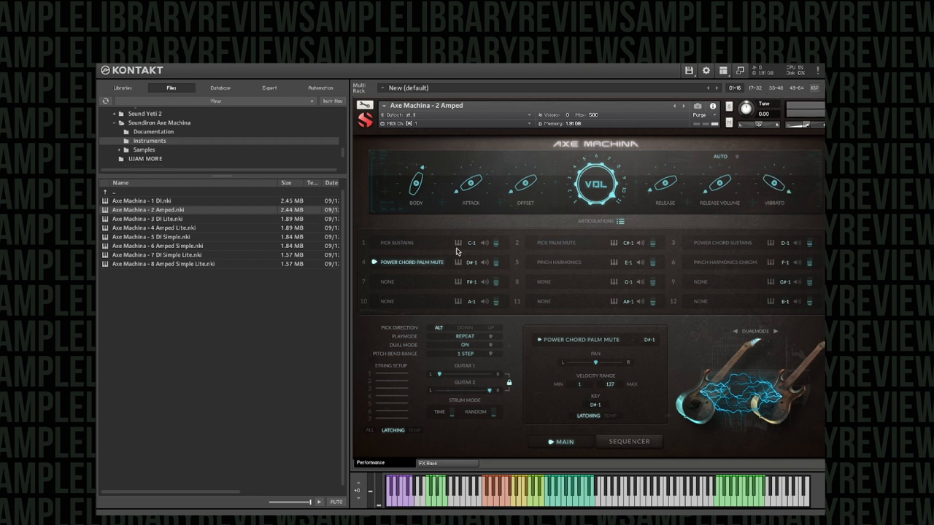
- Switch to the Pick Sustains articulation with Repeat playmode still set
click(397, 242)
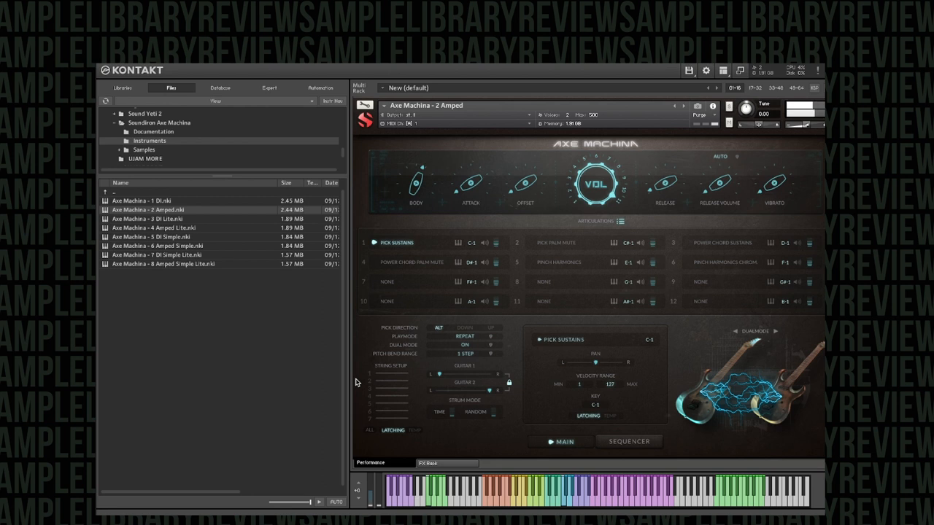
mouse_move(525, 359)
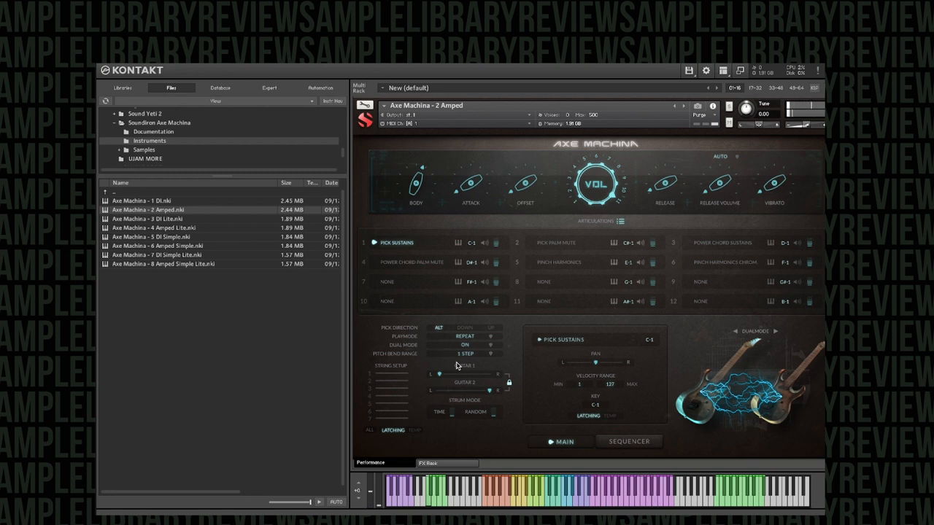
- Check the pitch bend range options, then show the playmode list (Normal, Repeat, Strum, Legato, Hammer)
click(474, 355)
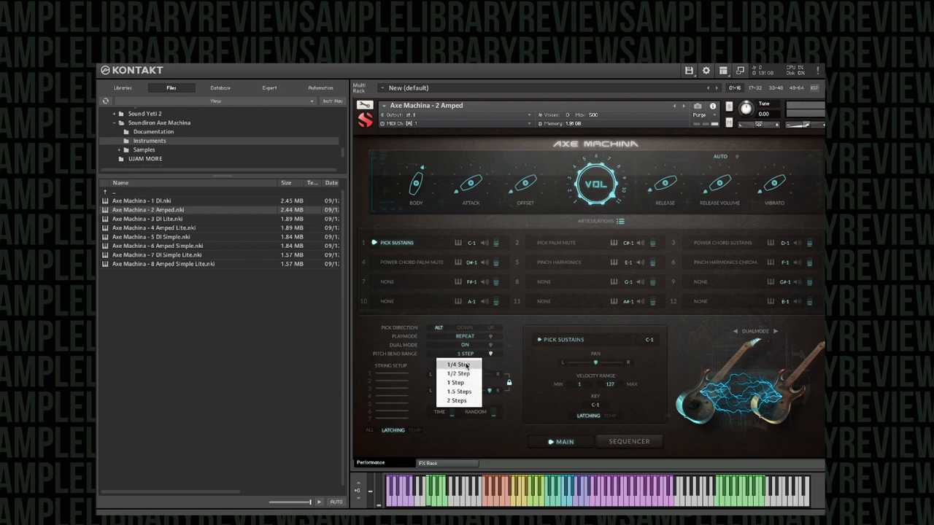
mouse_move(456, 400)
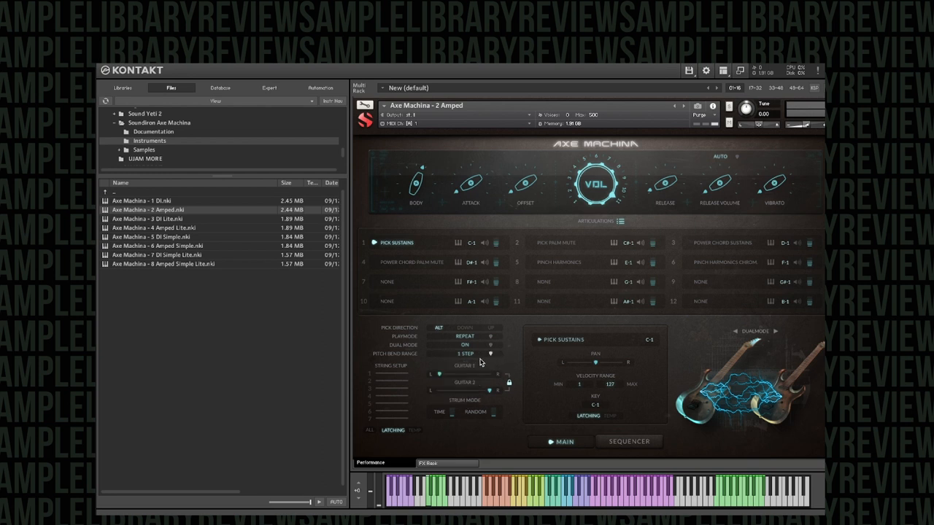
click(467, 336)
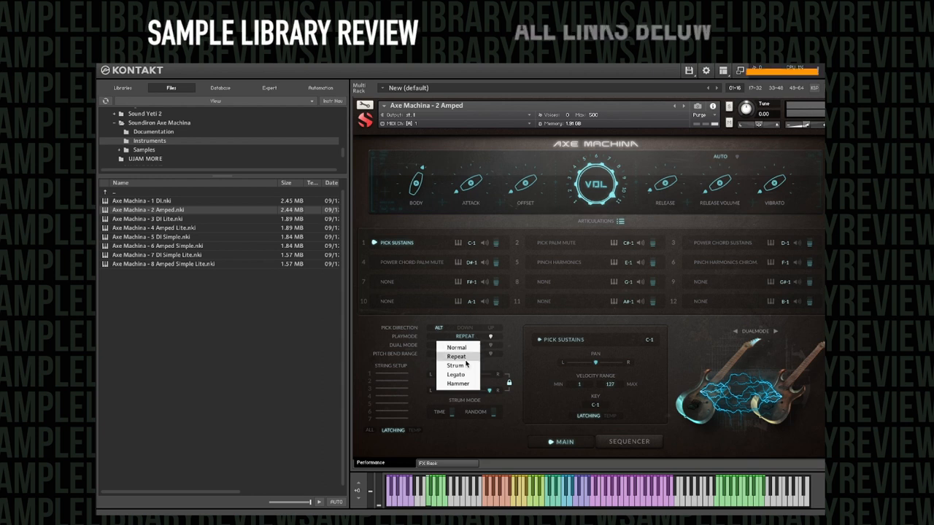
- Set the playmode to Hammer, then reopen the playmode list to choose Legato
click(458, 384)
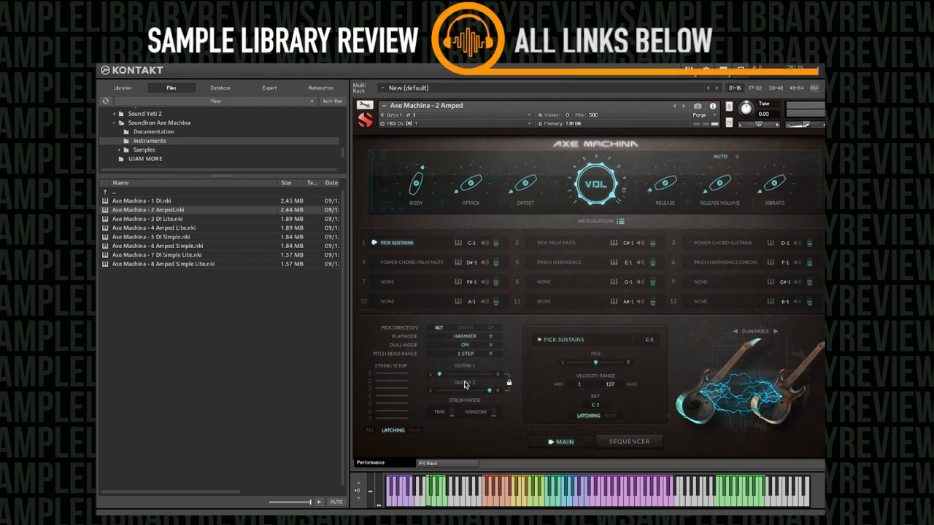
click(464, 336)
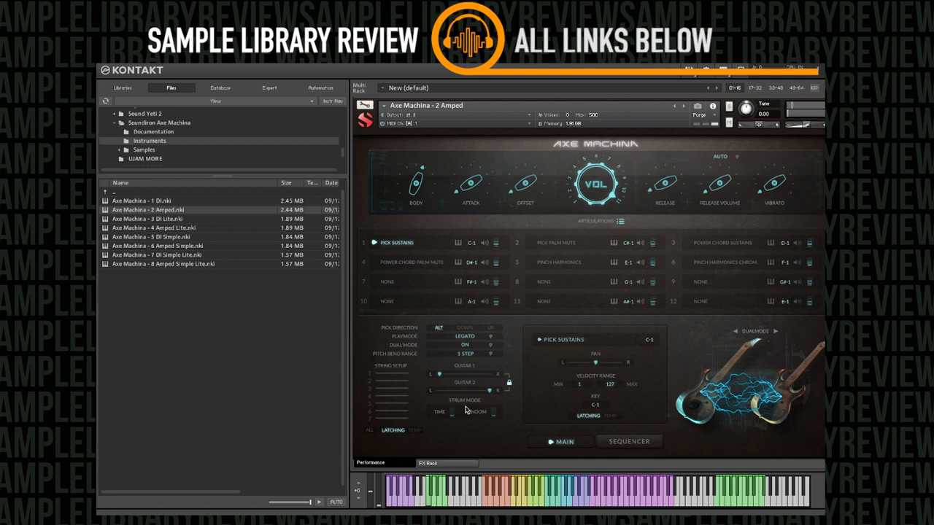
mouse_move(583, 461)
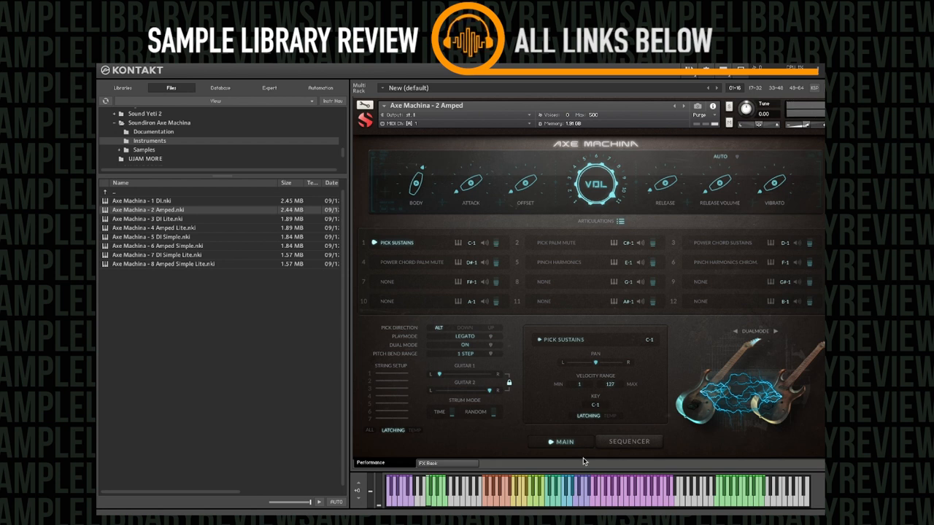
mouse_move(505, 503)
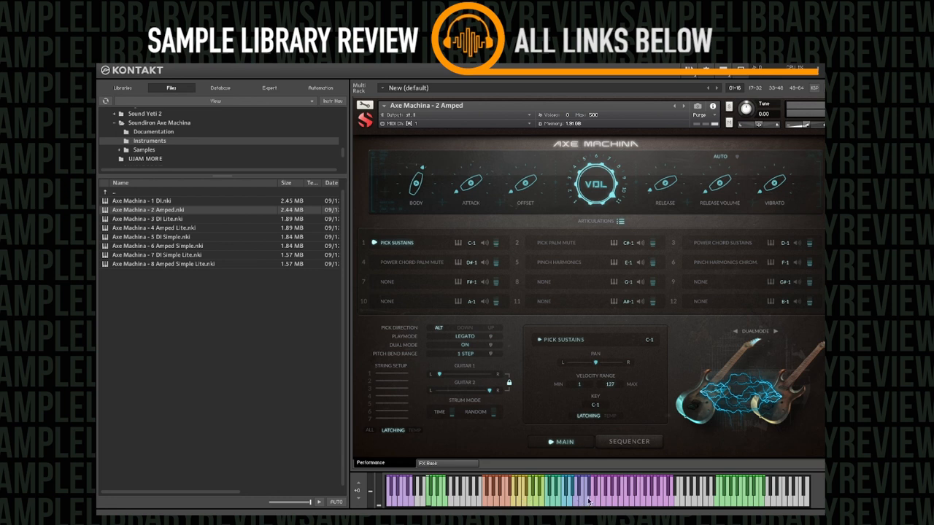
mouse_move(503, 502)
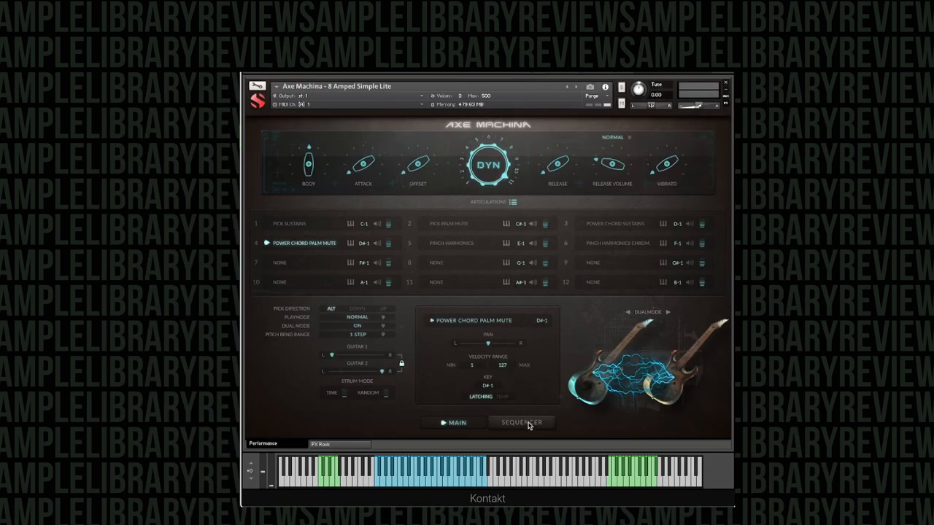
- Flip between the main articulation page and the step sequencer page, ending on the sequencer
click(523, 423)
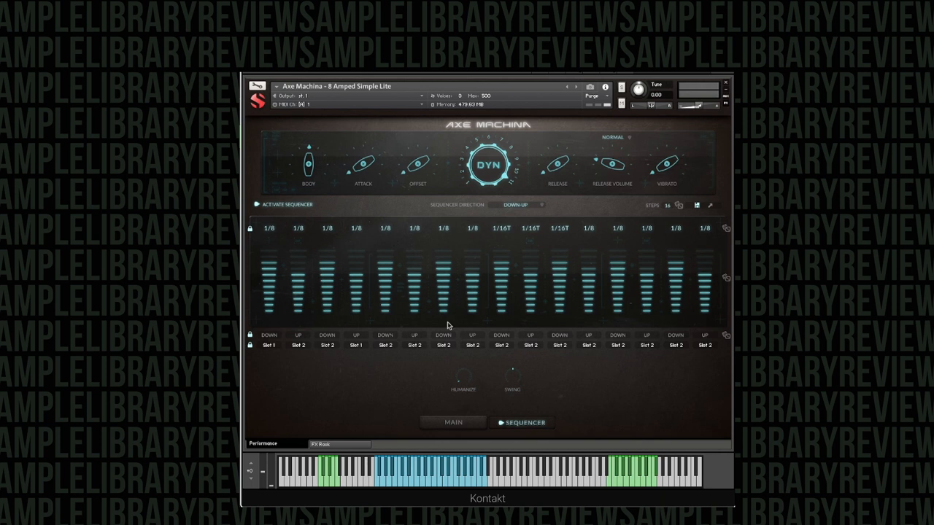
click(453, 423)
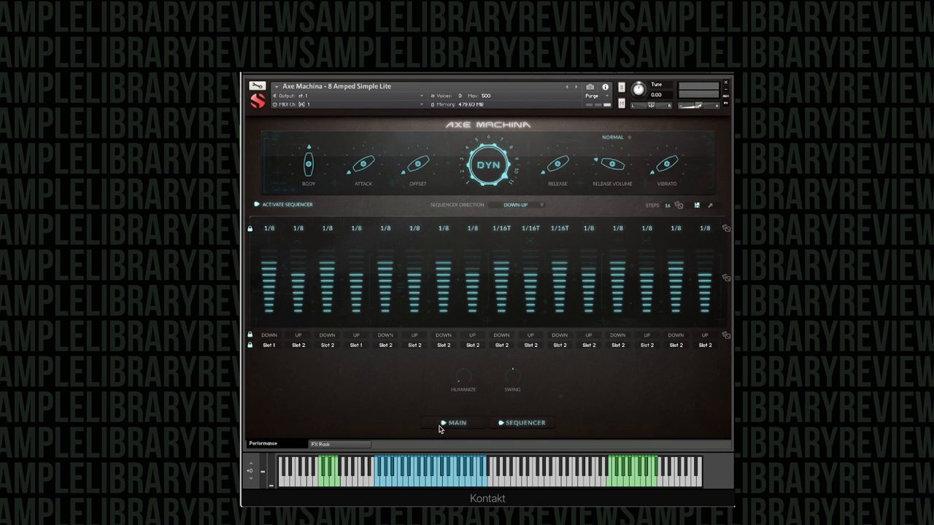
click(452, 424)
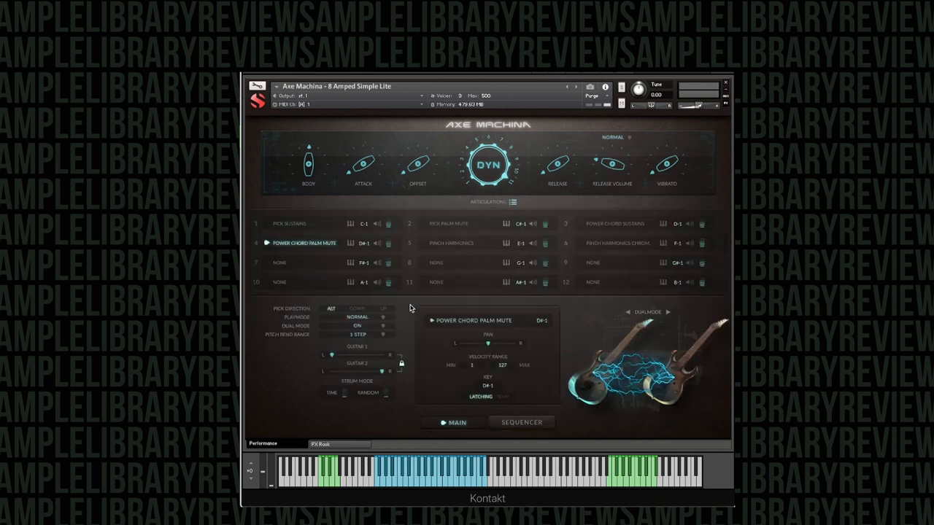
click(521, 423)
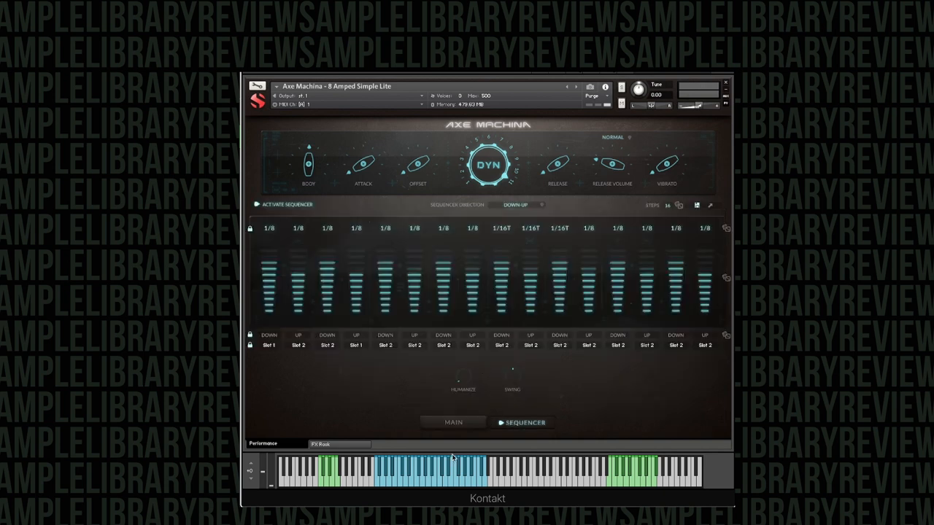
mouse_move(437, 446)
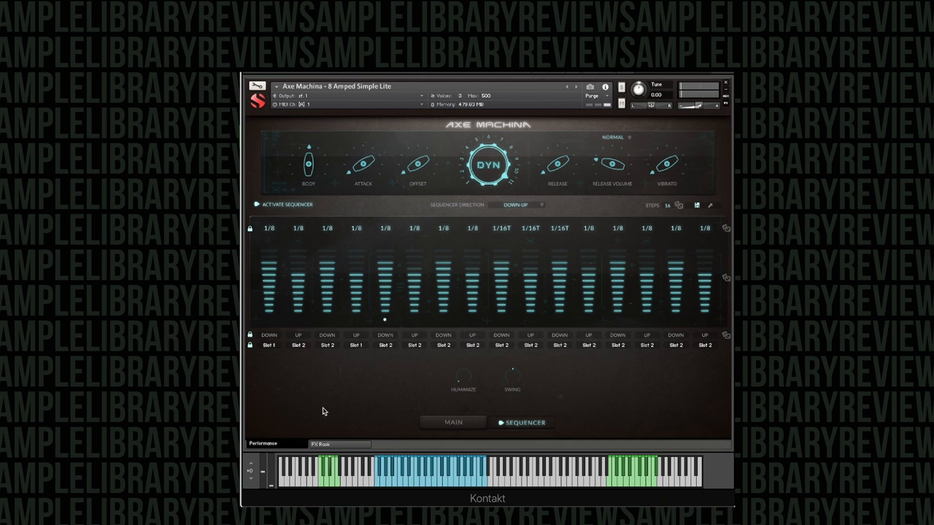
- Randomize the sequencer's step rates and velocities away from the even 1/8 pattern
click(268, 227)
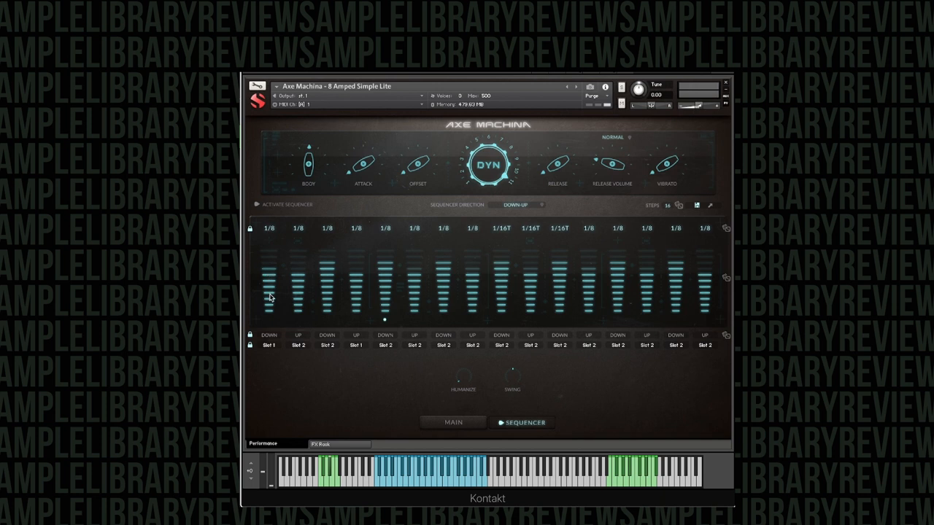
drag(269, 298, 269, 262)
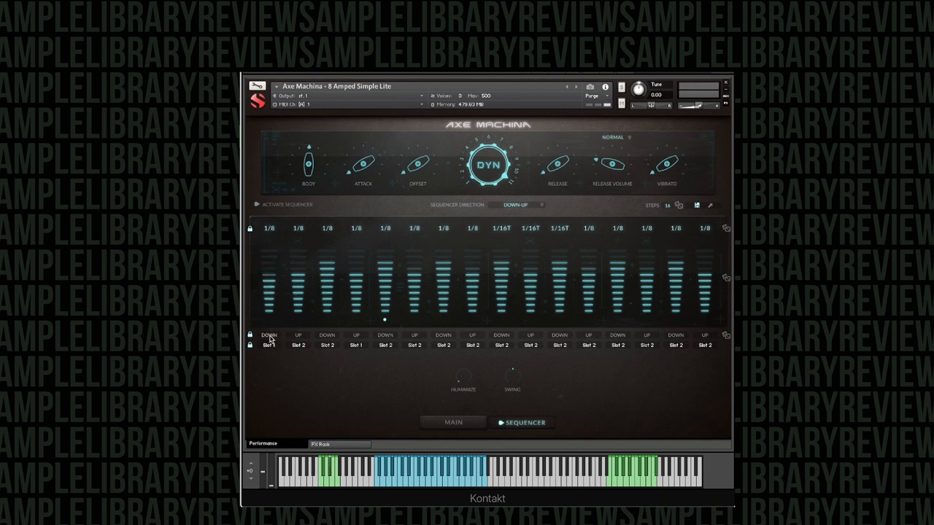
mouse_move(673, 244)
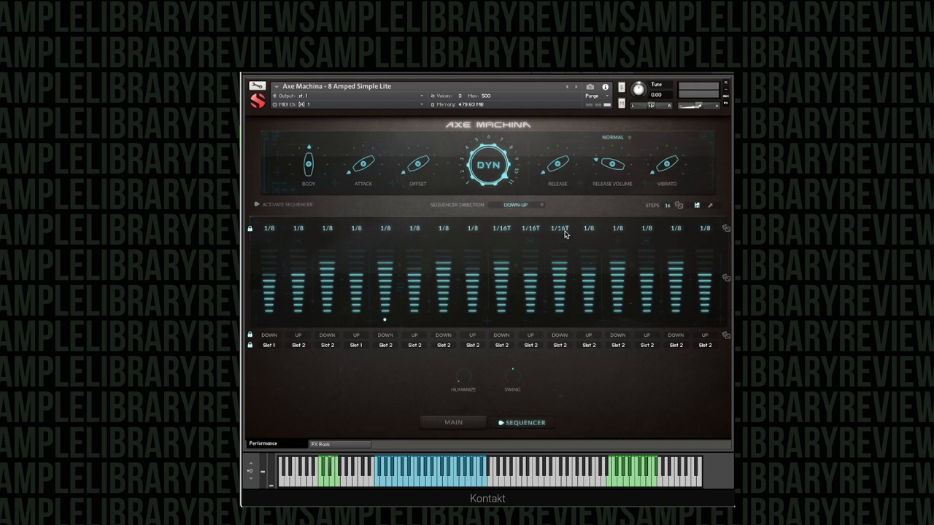
mouse_move(700, 216)
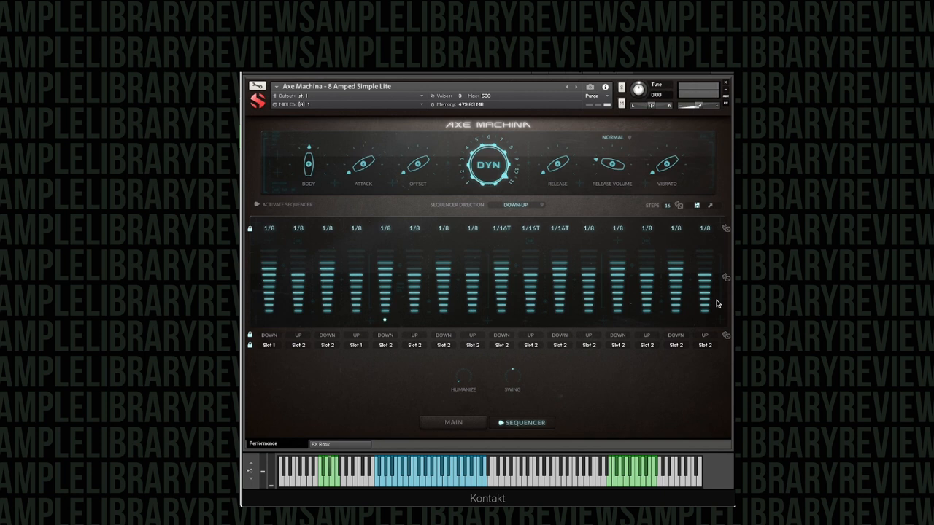
mouse_move(665, 417)
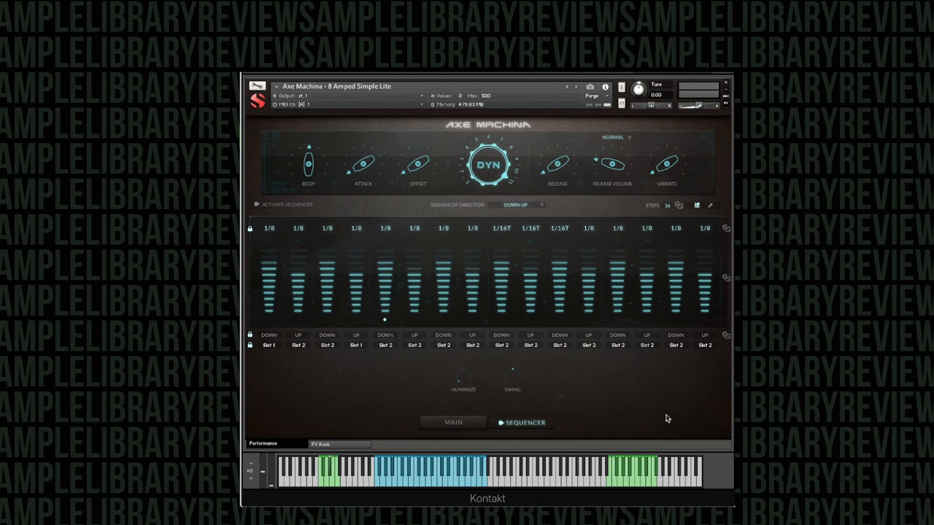
mouse_move(727, 227)
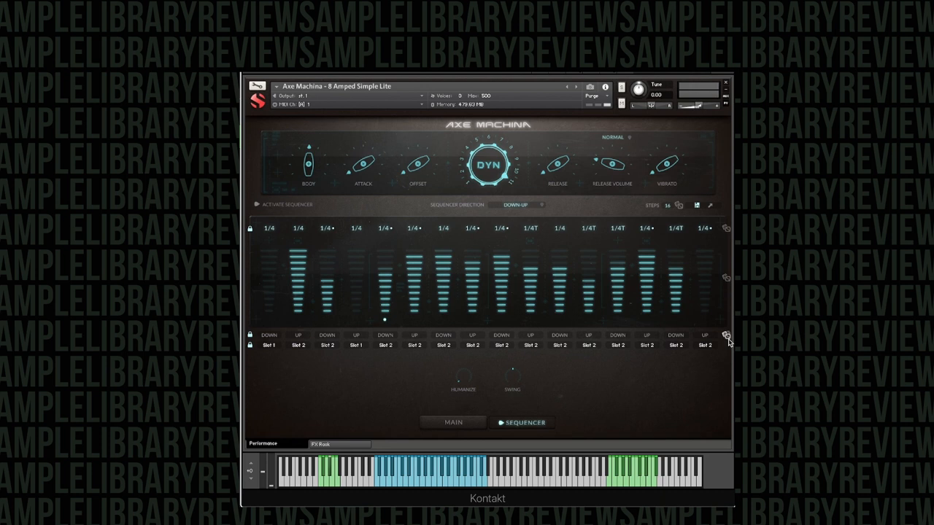
- Randomise each step's strum direction and switch the step sequencer on
click(727, 335)
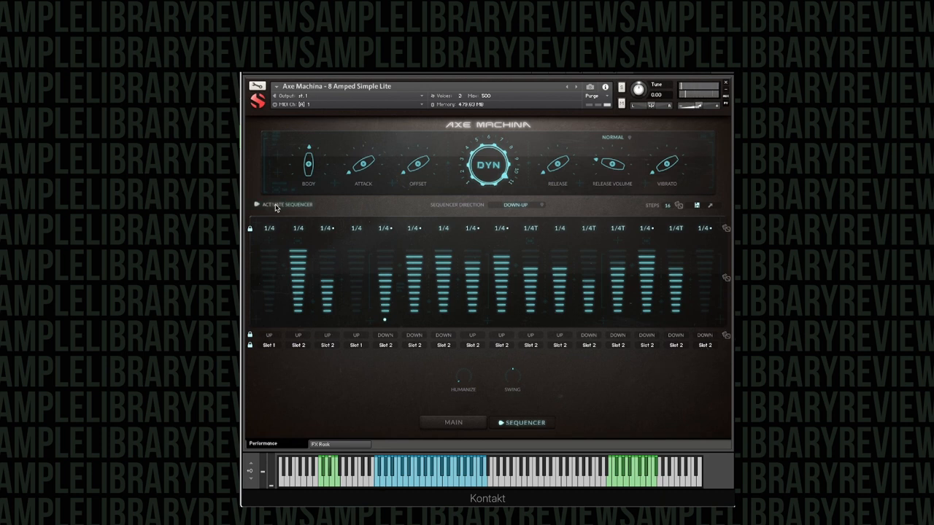
click(257, 205)
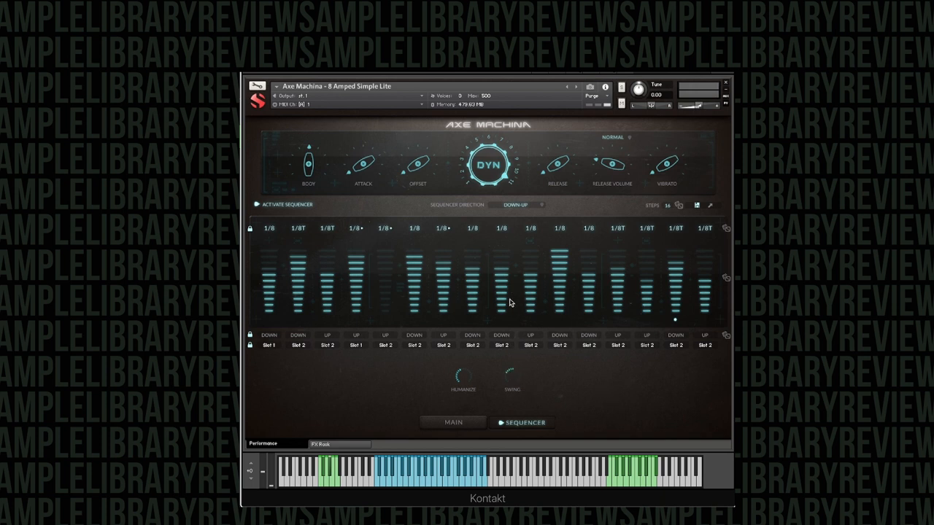
mouse_move(668, 210)
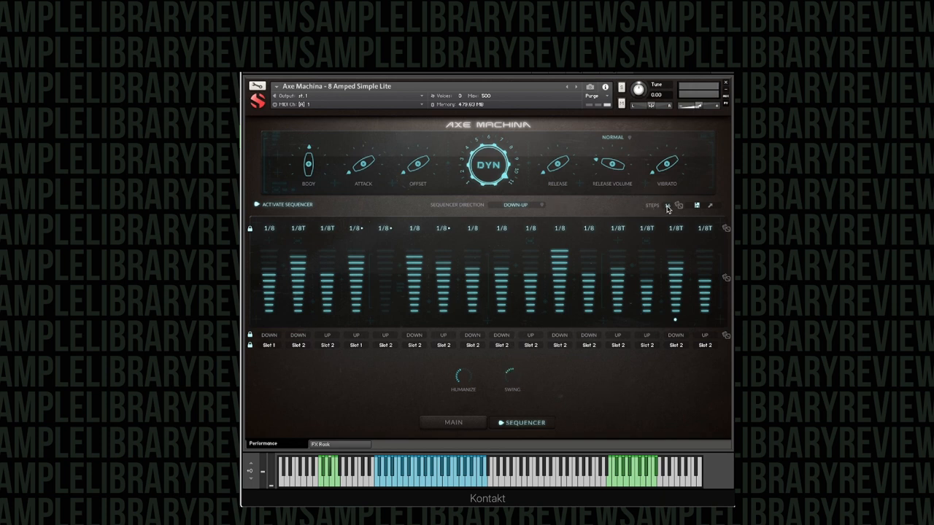
- Set all steps to 1/16 notes, reshuffle velocities, and return to the main articulation page
click(666, 204)
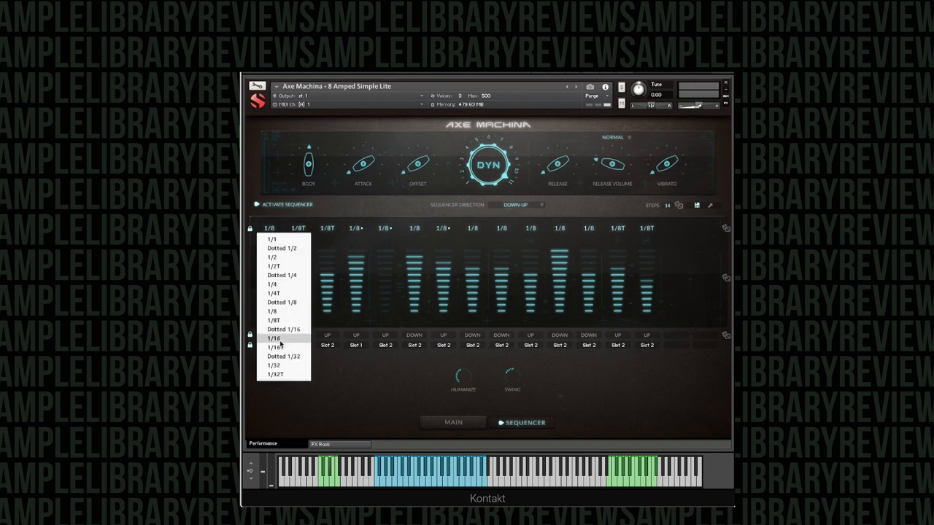
click(274, 339)
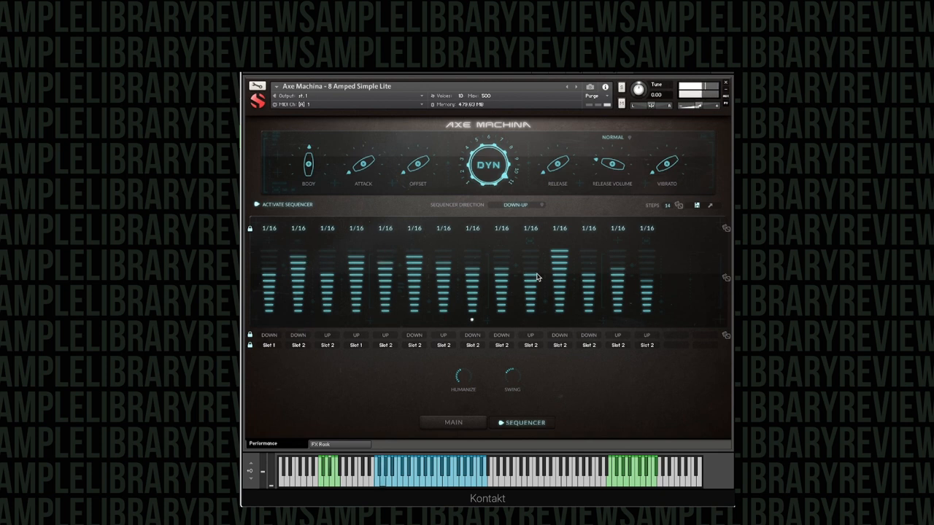
click(664, 205)
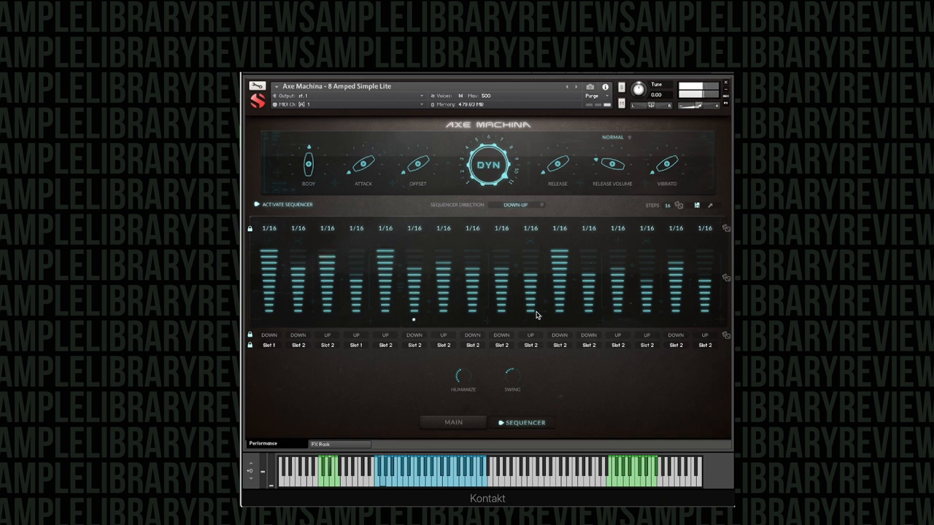
click(453, 423)
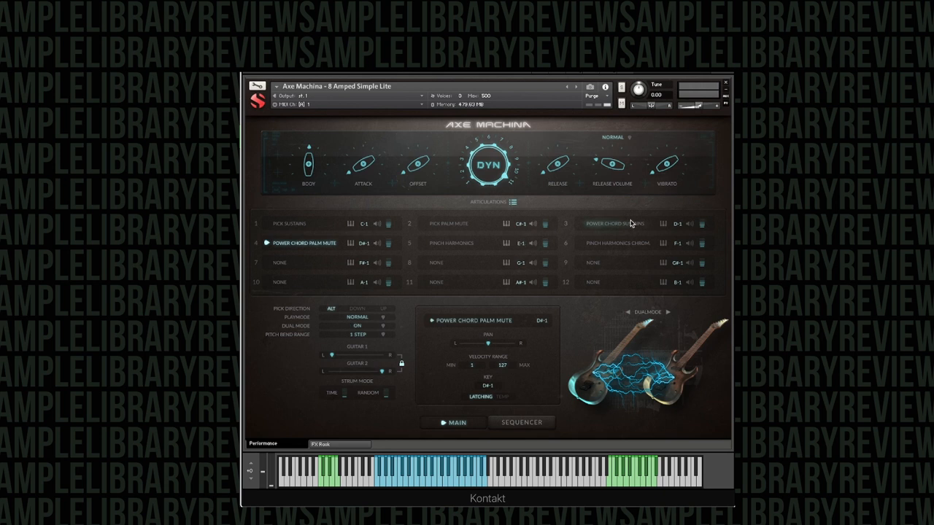
- Make Pick Palm Mute active and audition it against the step sequencer
click(446, 223)
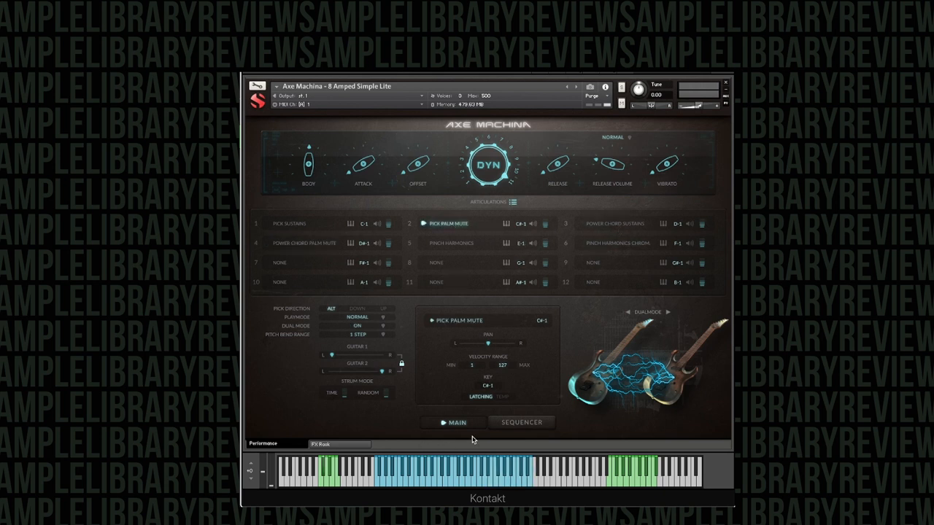
click(521, 423)
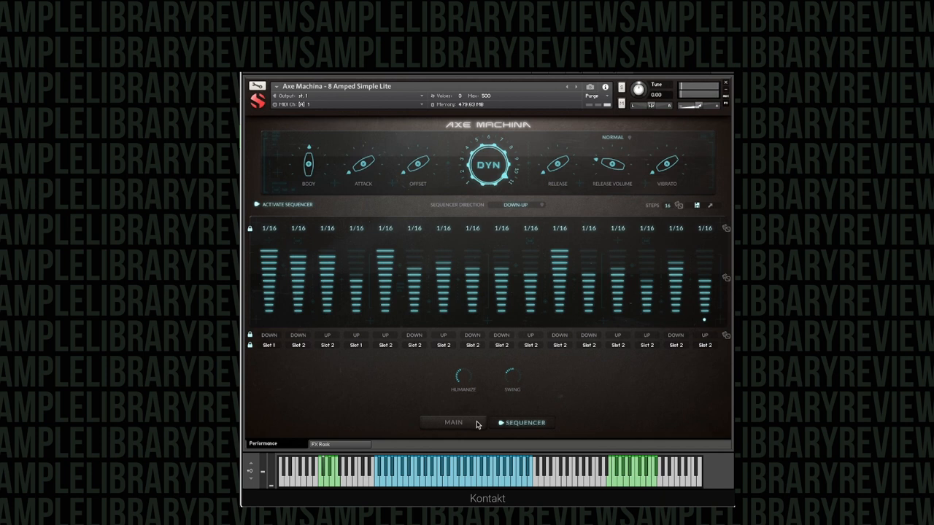
click(453, 423)
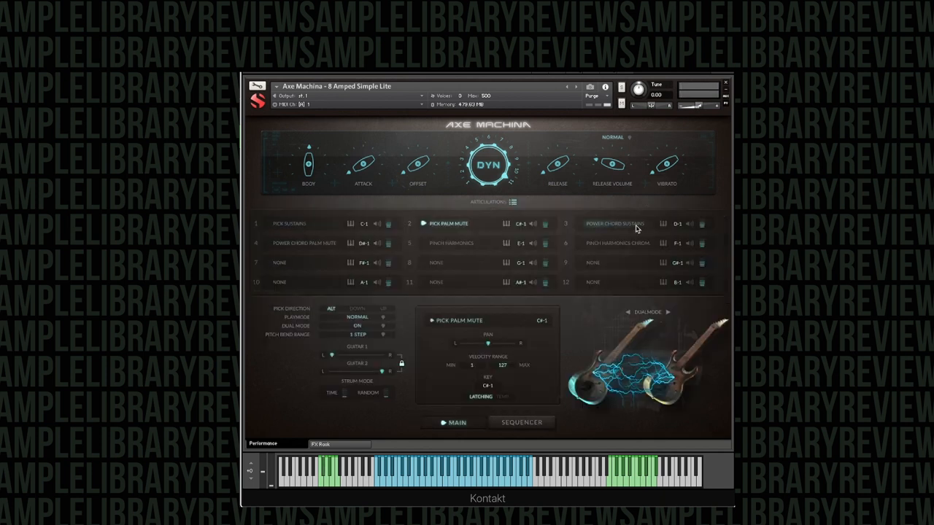
click(522, 424)
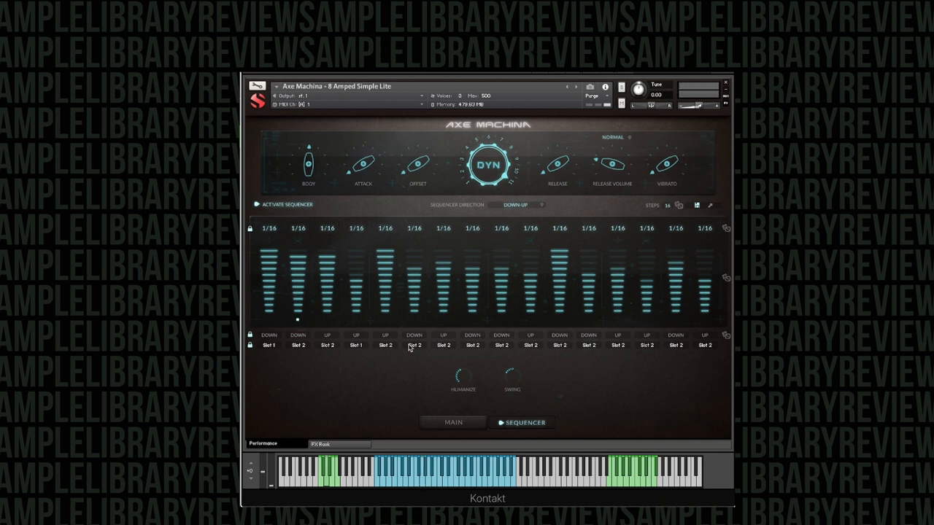
mouse_move(385, 429)
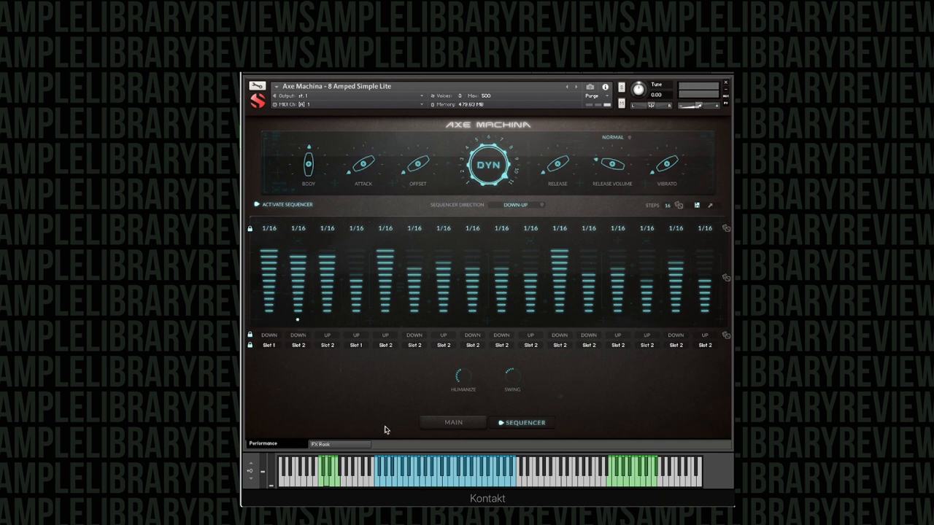
- Make Pick Sustains active and show the 1/16 step sequencer page again
click(452, 423)
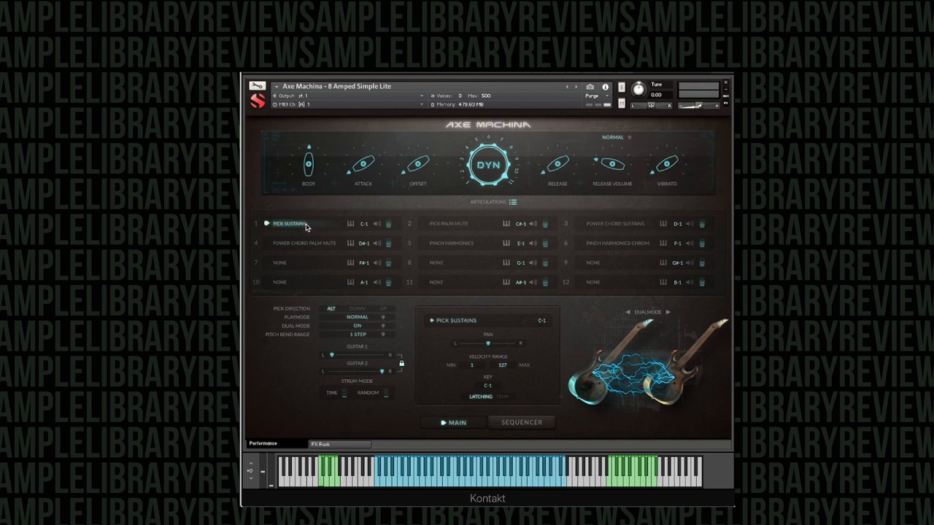
mouse_move(496, 382)
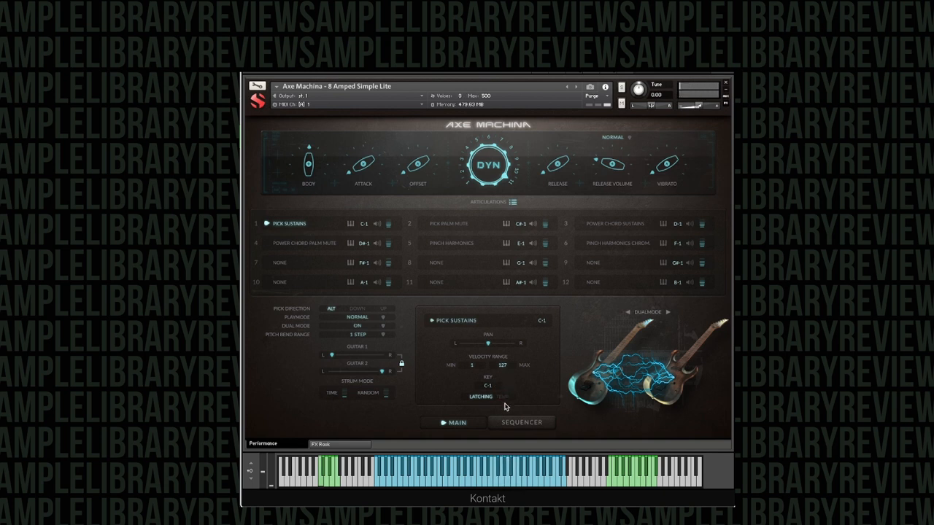
click(521, 423)
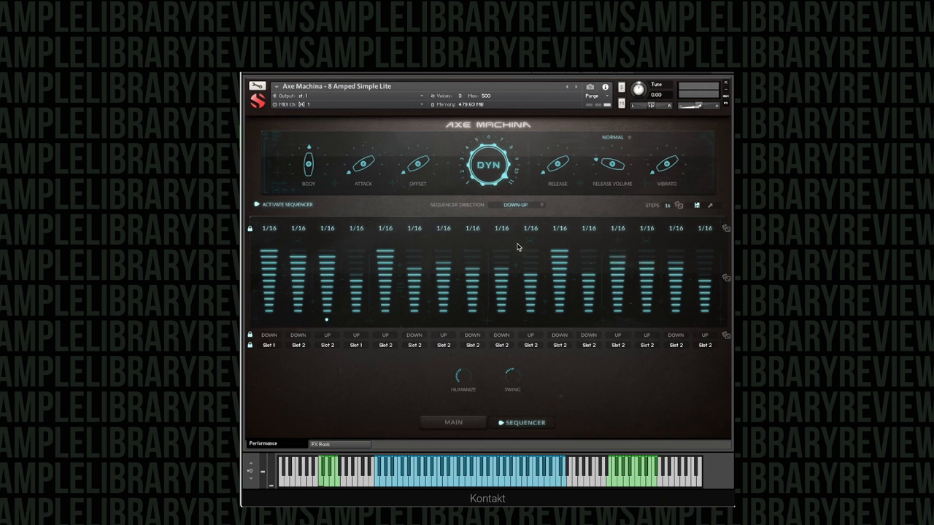
mouse_move(532, 305)
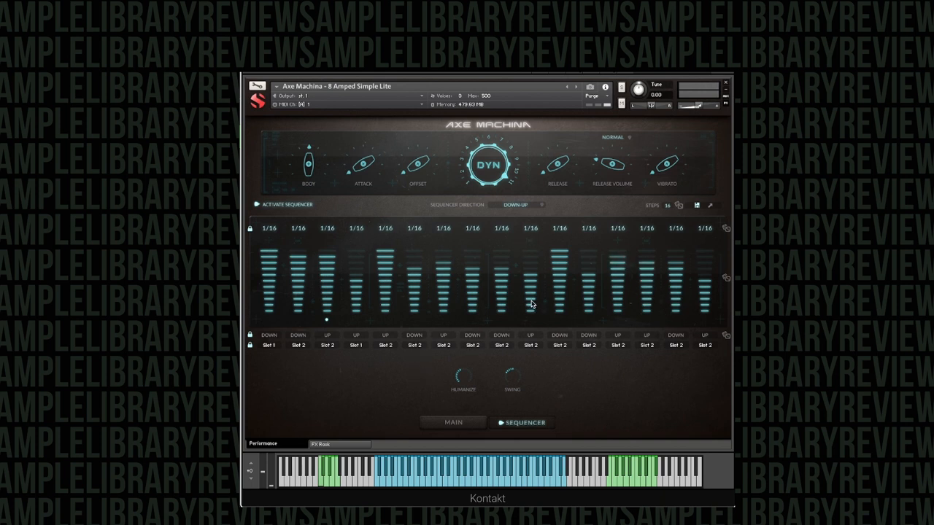
- Cycle the sequencer Direction off Down-Up through several patterns to Move In Out
click(518, 204)
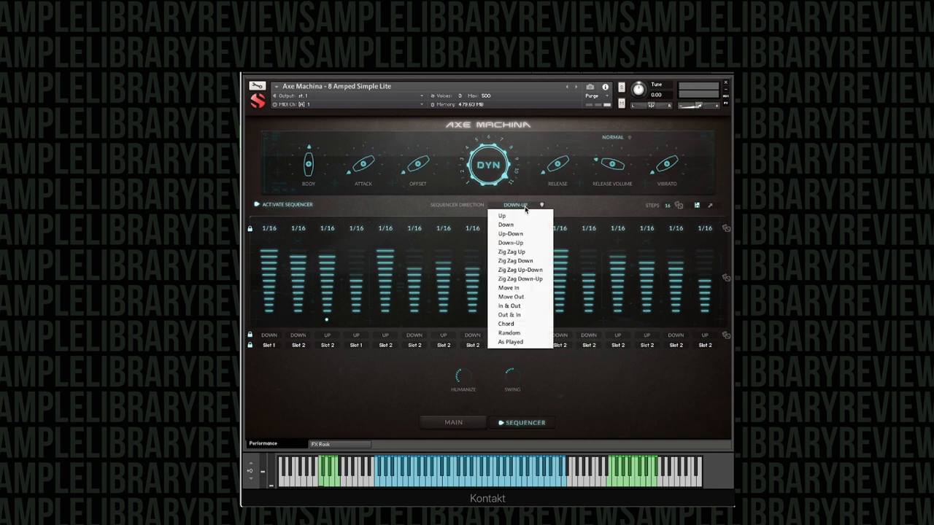
mouse_move(520, 269)
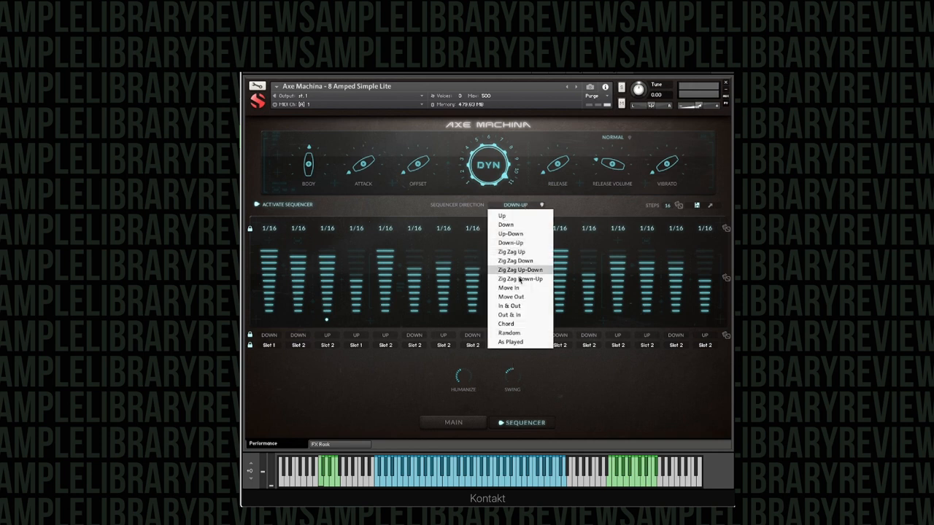
click(507, 287)
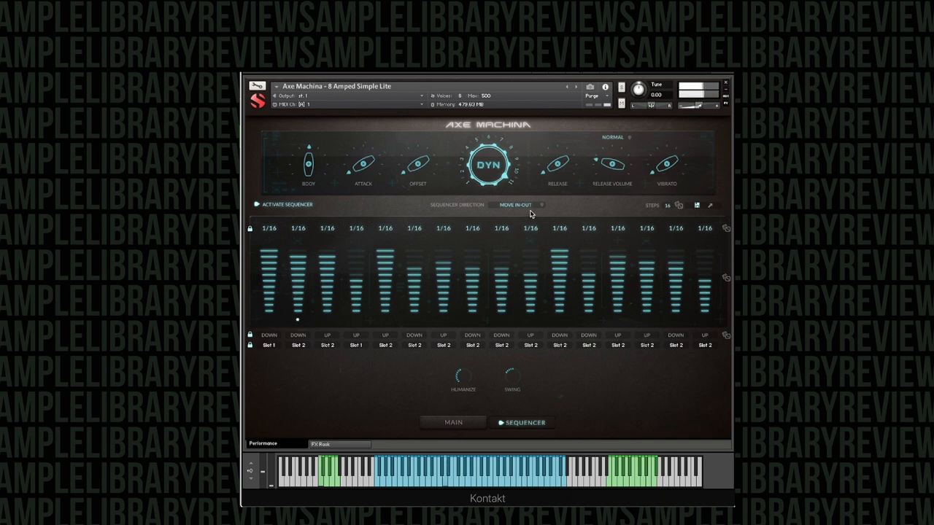
click(517, 205)
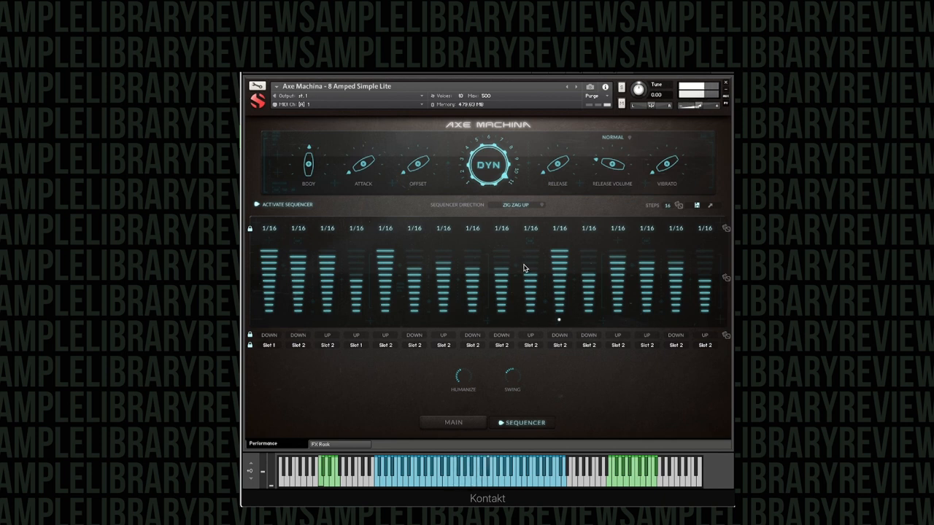
click(518, 204)
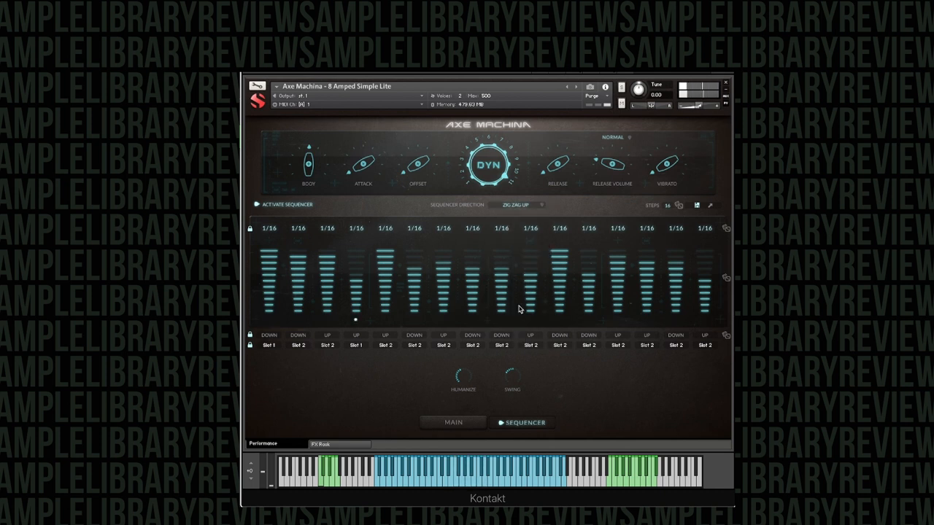
click(518, 204)
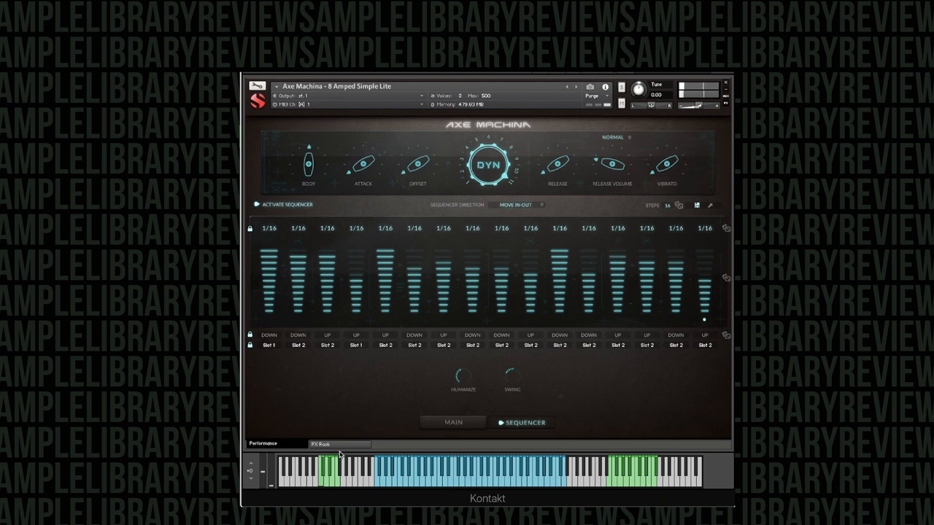
mouse_move(528, 376)
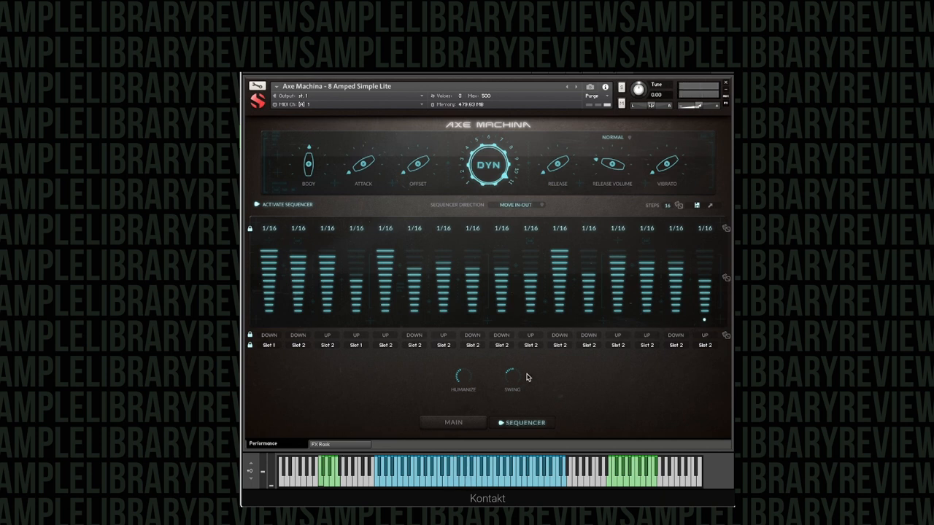
mouse_move(531, 266)
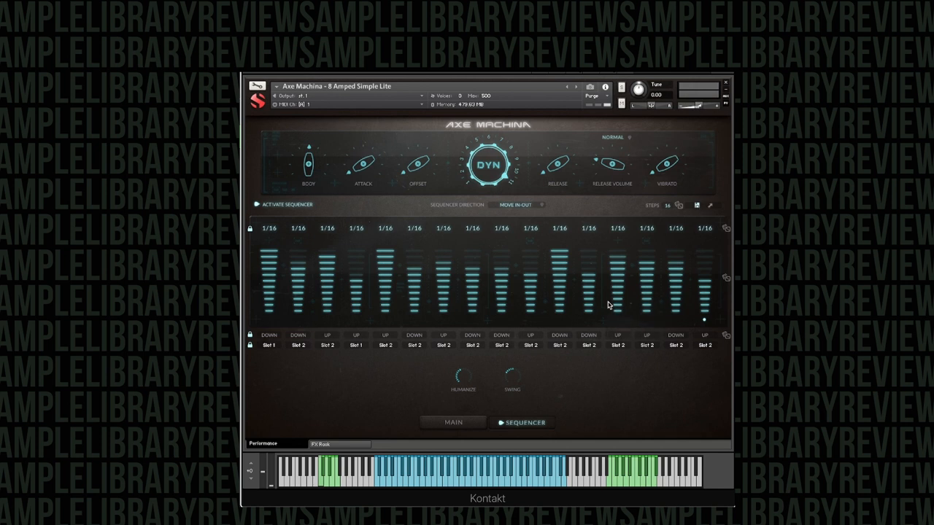
mouse_move(539, 330)
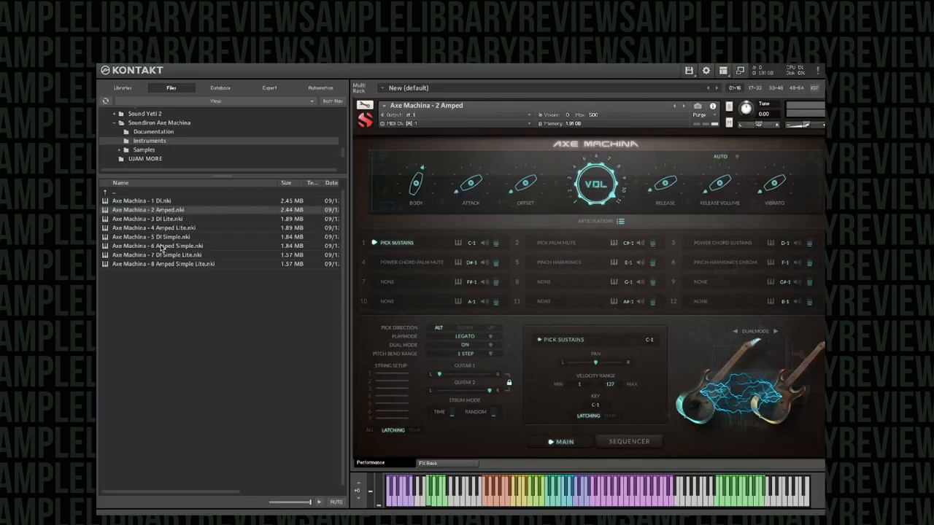
- Load Axe Machina - 6 Amped Simple.nki, confirming the replace, and list its playmodes
double_click(158, 245)
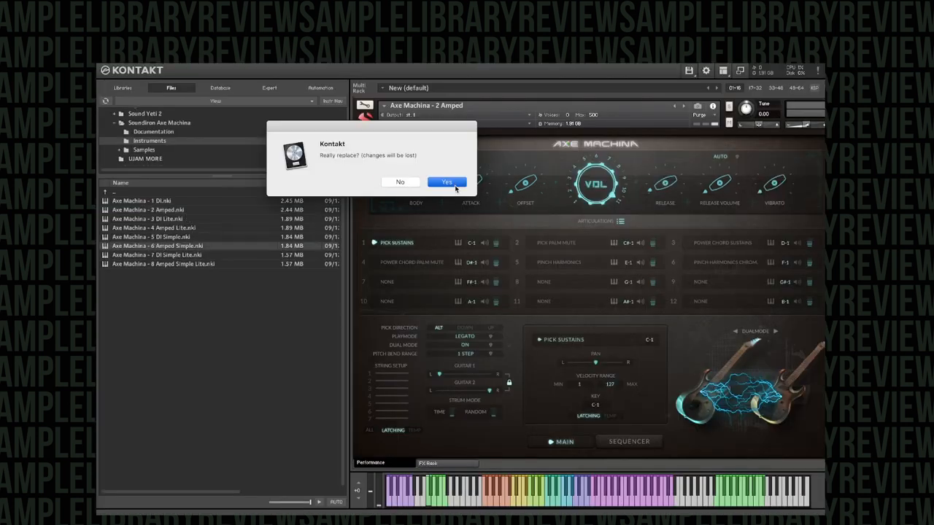
click(446, 181)
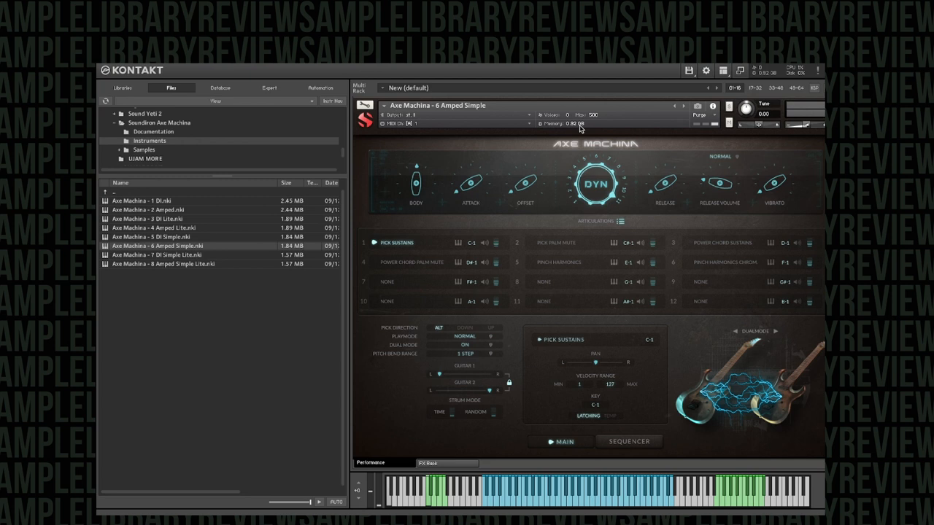
mouse_move(602, 496)
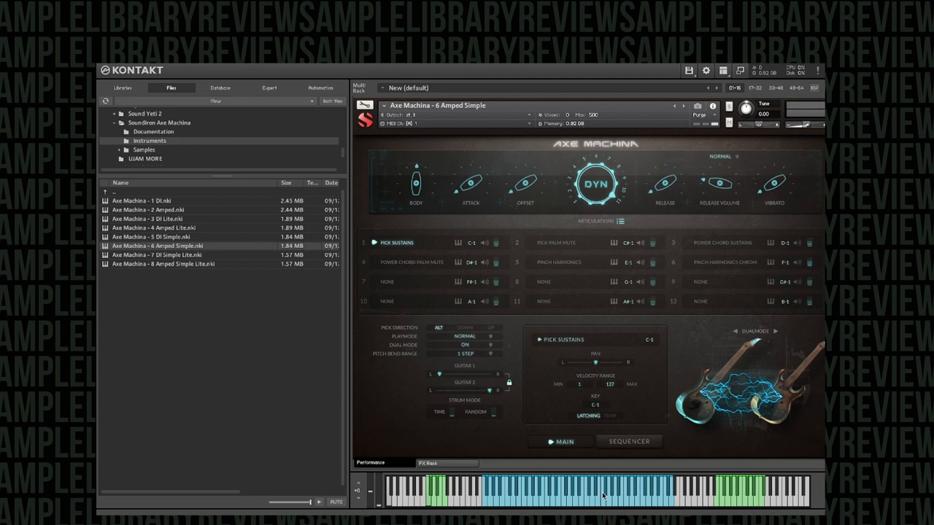
click(490, 345)
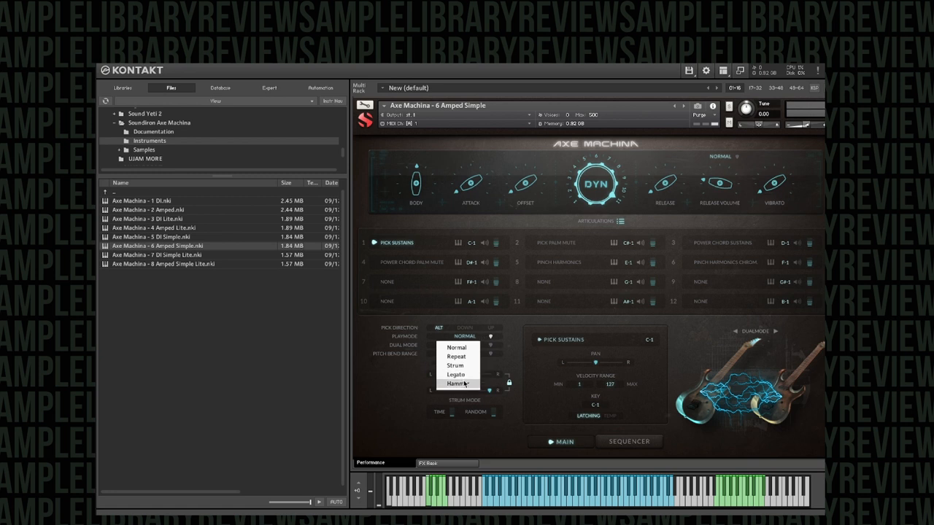
- Set the 6 Amped Simple playmode to Hammer
click(455, 382)
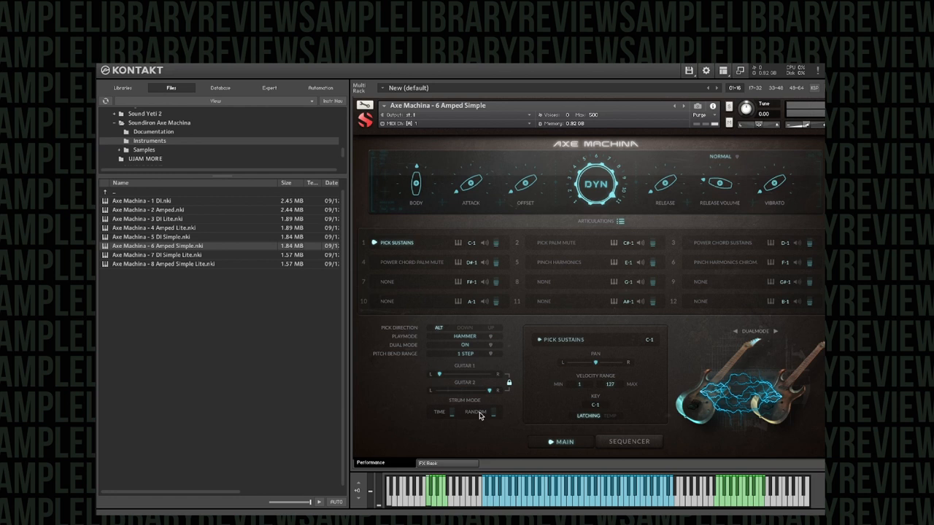
mouse_move(180, 270)
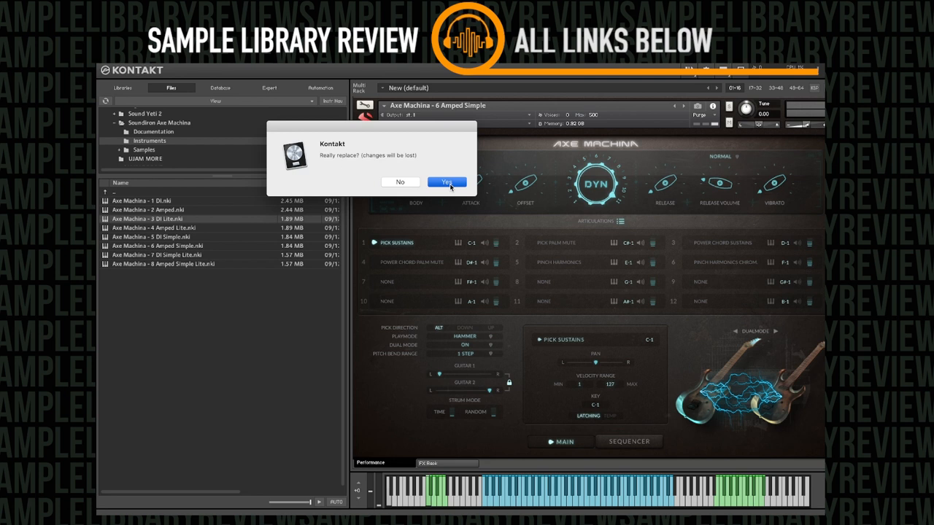
- Confirm loading Axe Machina - 3 DI Lite and show its FX Rack page
click(446, 181)
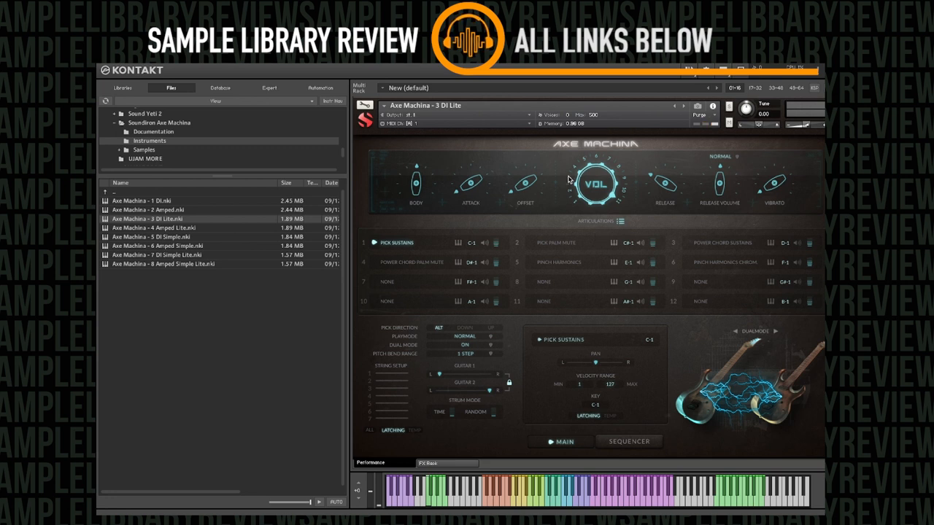
mouse_move(581, 128)
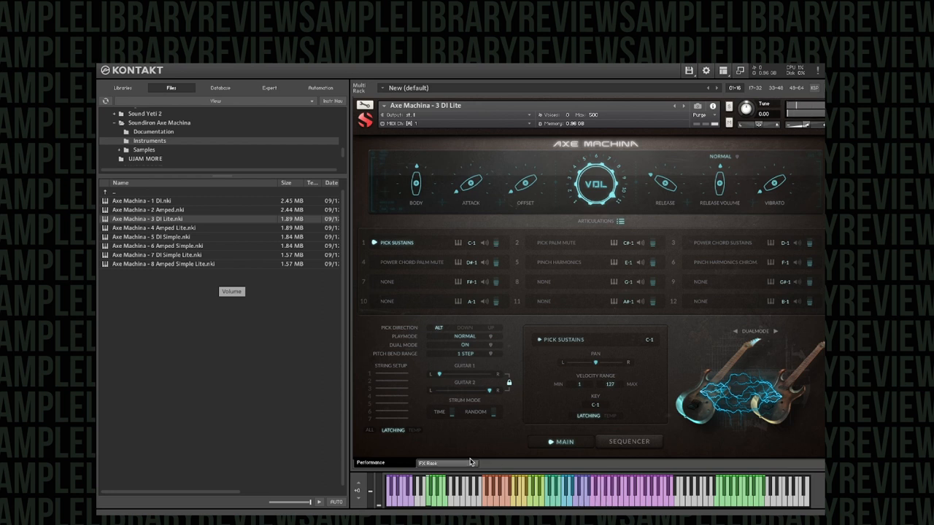
click(429, 463)
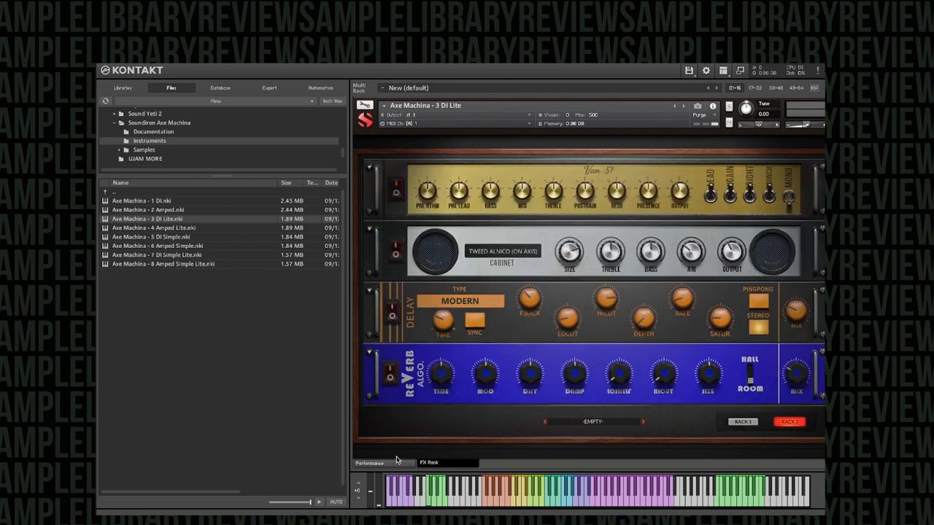
- Flip to Performance and back to FX Rack, then drop down the rack's preset menu
click(370, 462)
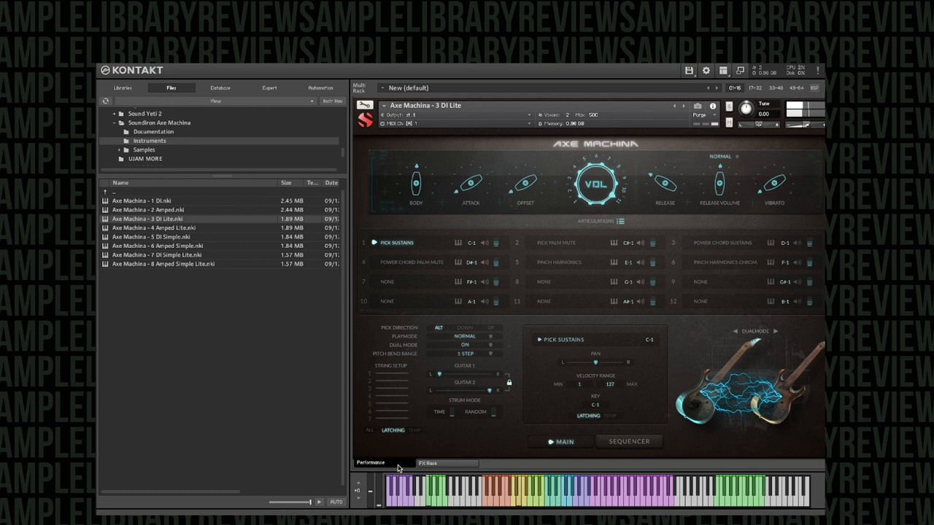
click(429, 462)
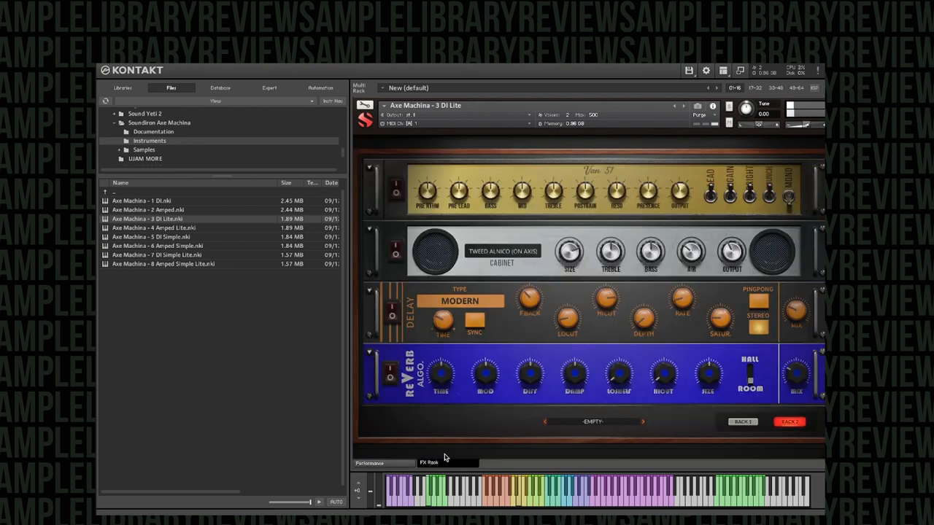
click(592, 420)
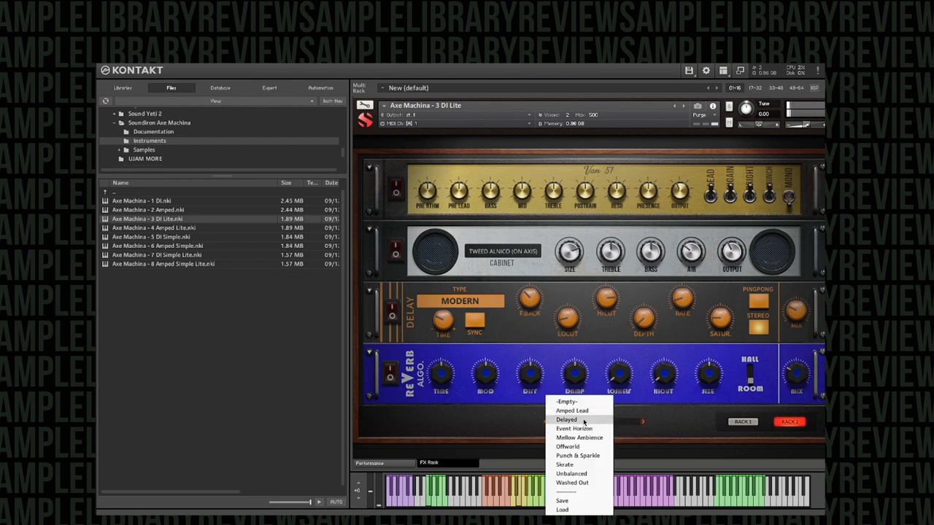
- Load the Delayed, Mellow Ambience and Punch & Sparkle FX rack presets in turn
click(566, 420)
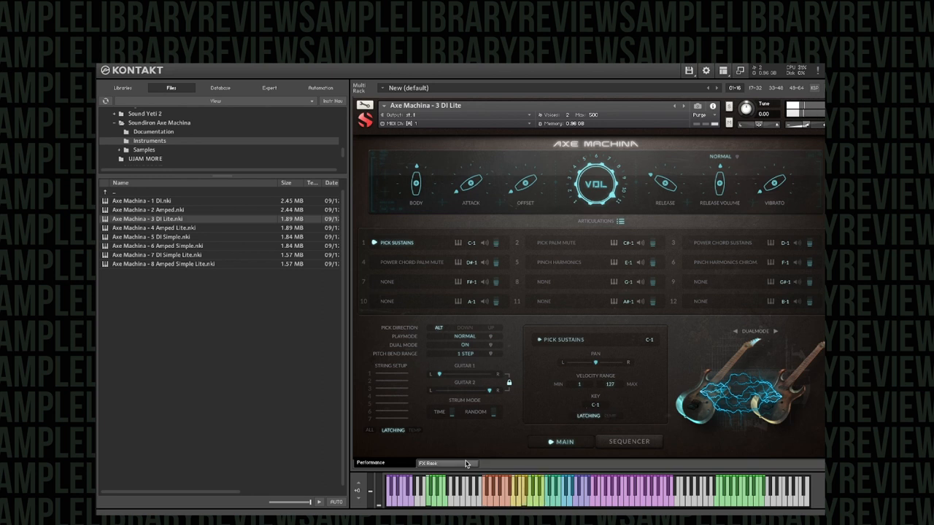
click(429, 463)
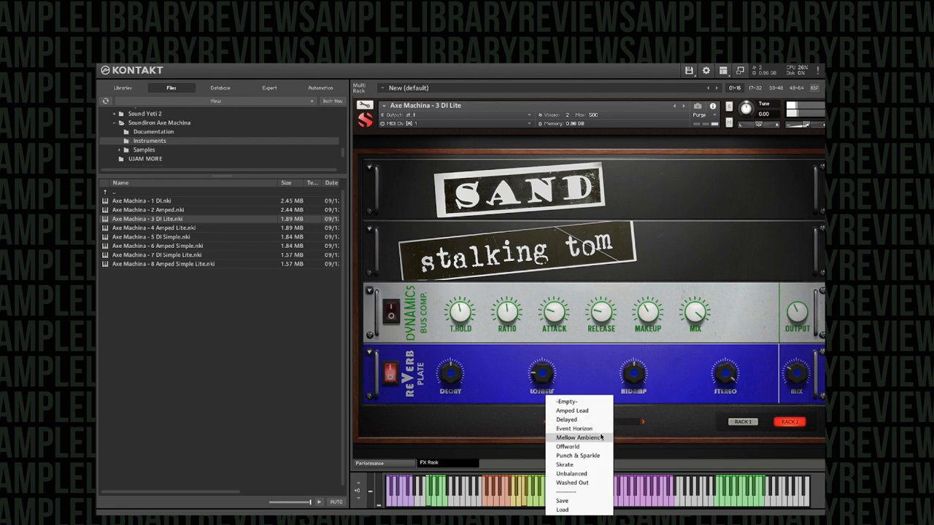
click(575, 438)
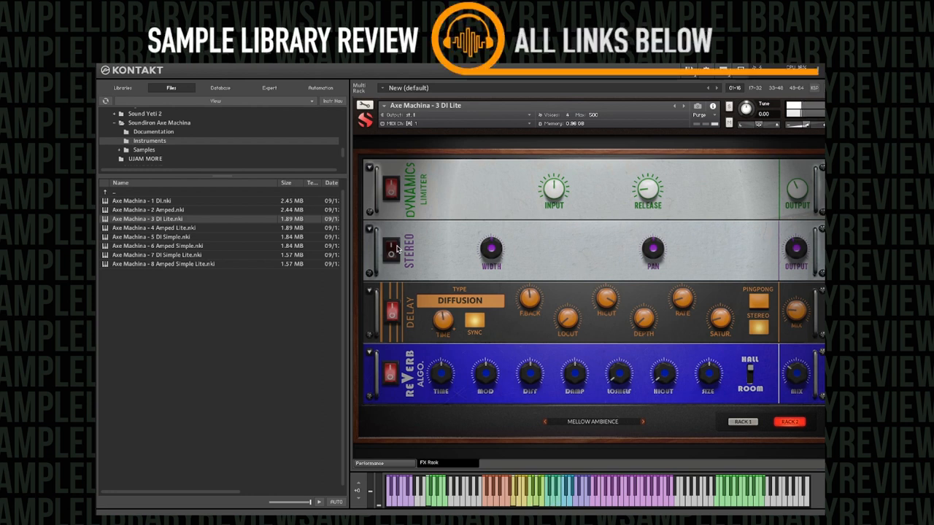
click(369, 462)
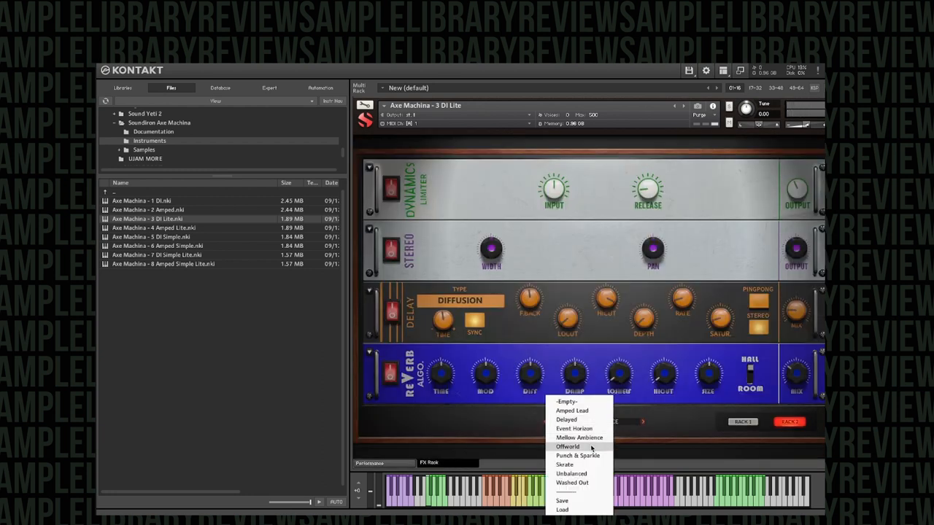
mouse_move(584, 464)
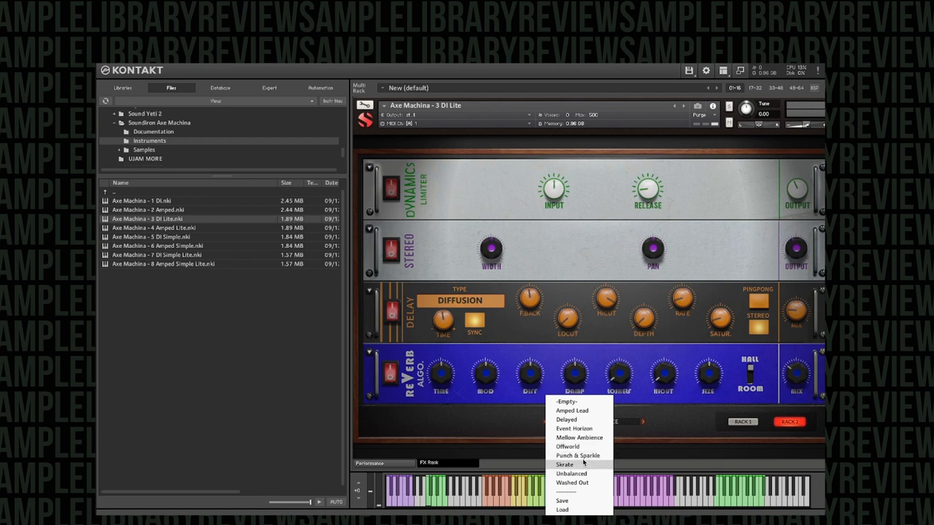
click(578, 455)
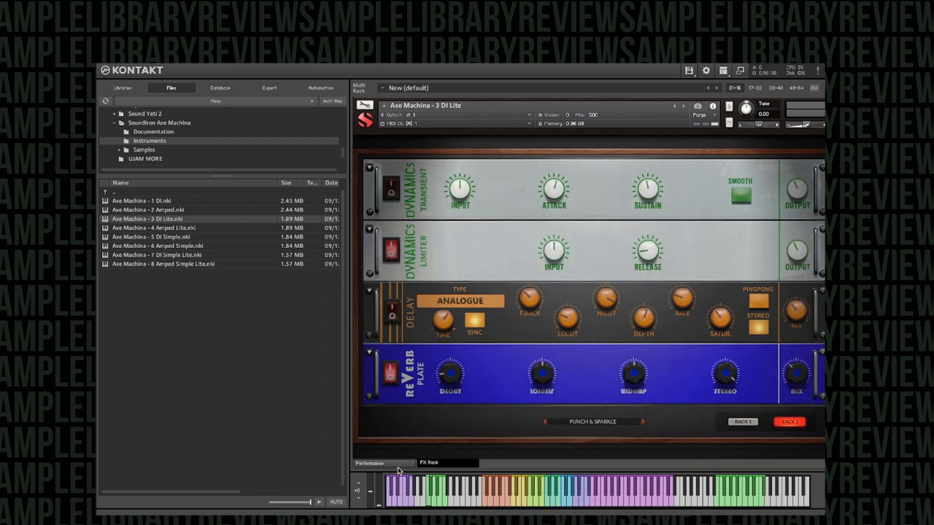
- Switch back to the Performance page, keeping Punch & Sparkle loaded
click(369, 462)
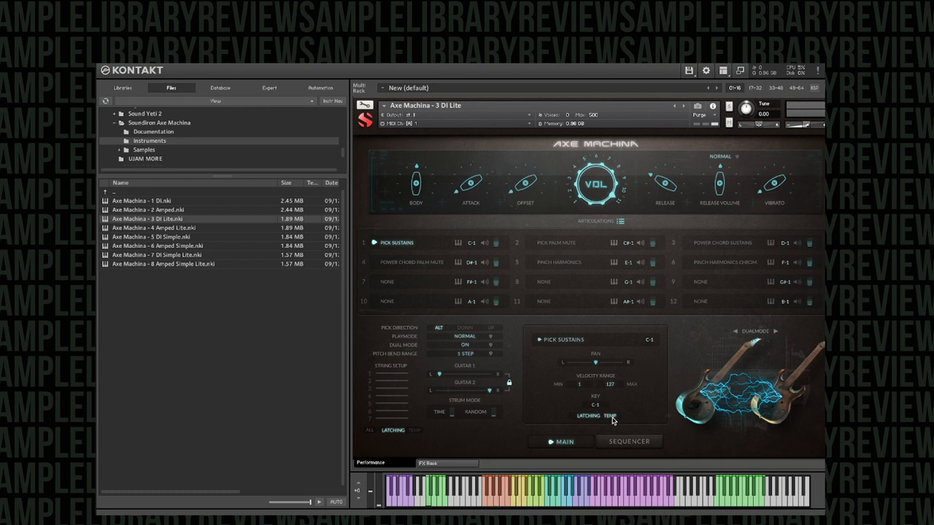
click(429, 463)
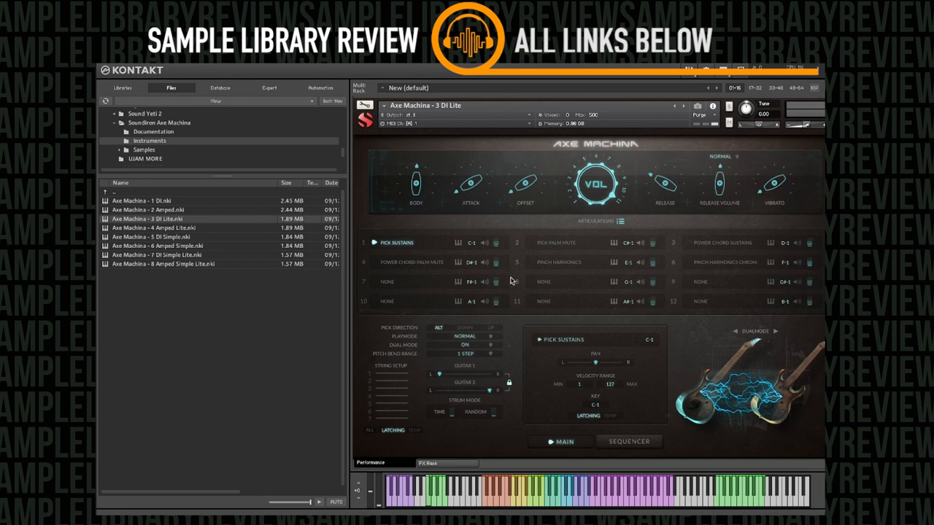
mouse_move(505, 249)
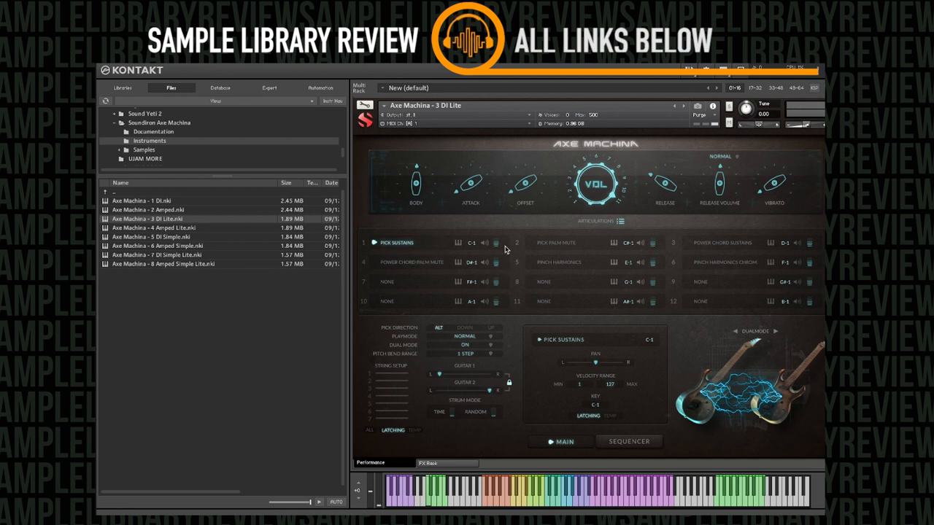
- Audition Pinch Harmonics, Power Chord Sustains, Power Chord Palm Mute, then Pick Palm Mute
click(558, 263)
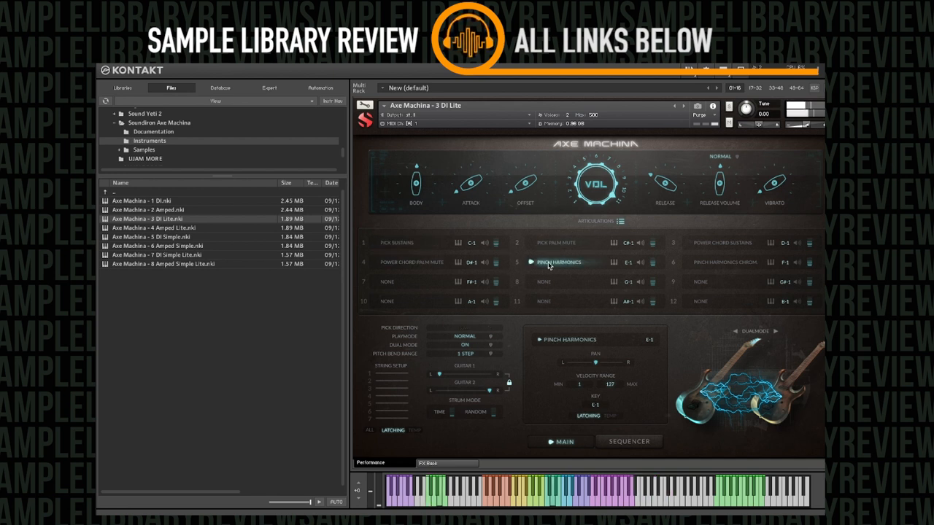
click(720, 242)
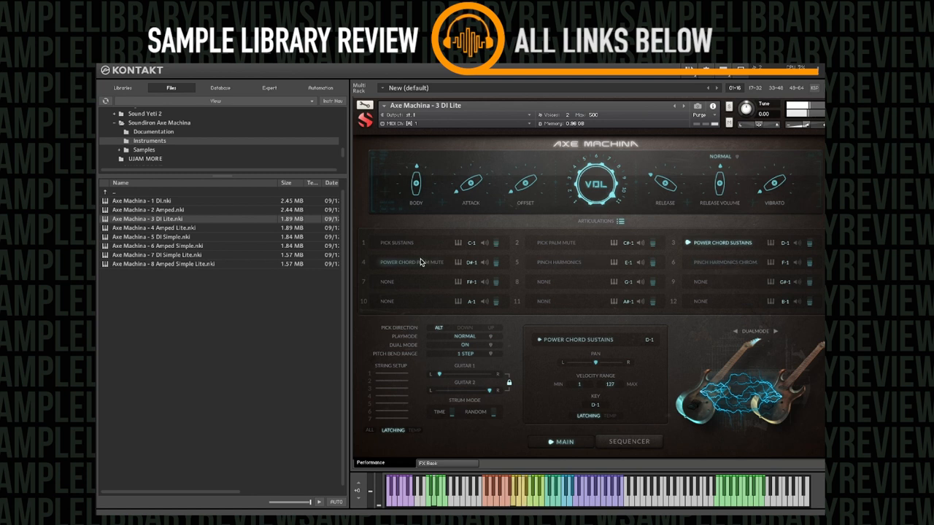
click(412, 263)
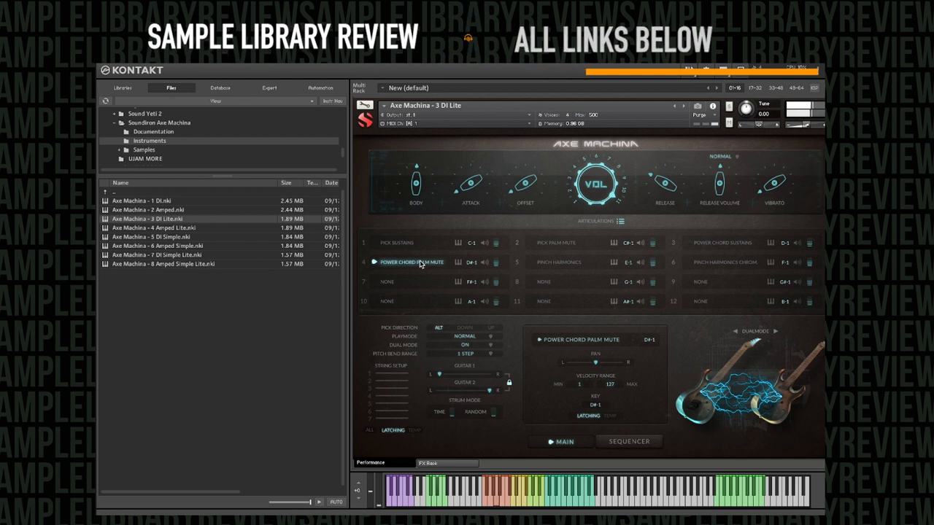
click(556, 242)
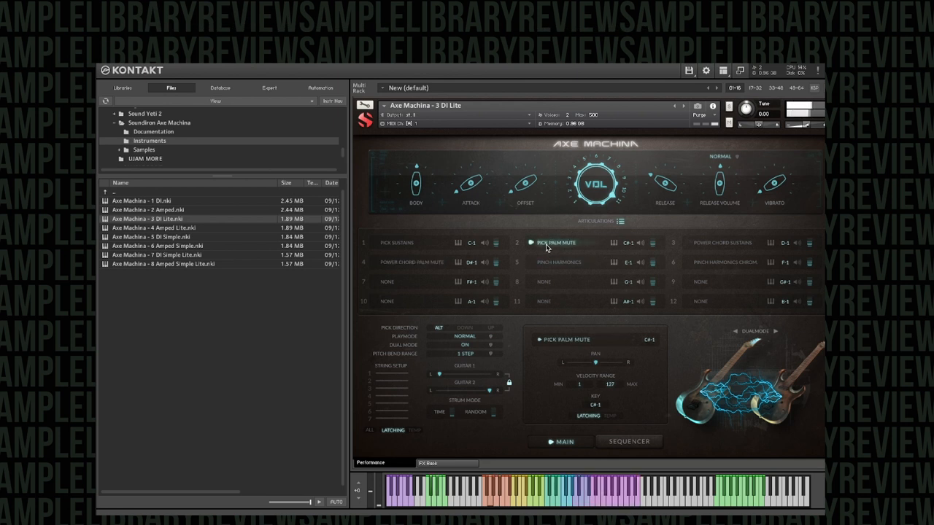